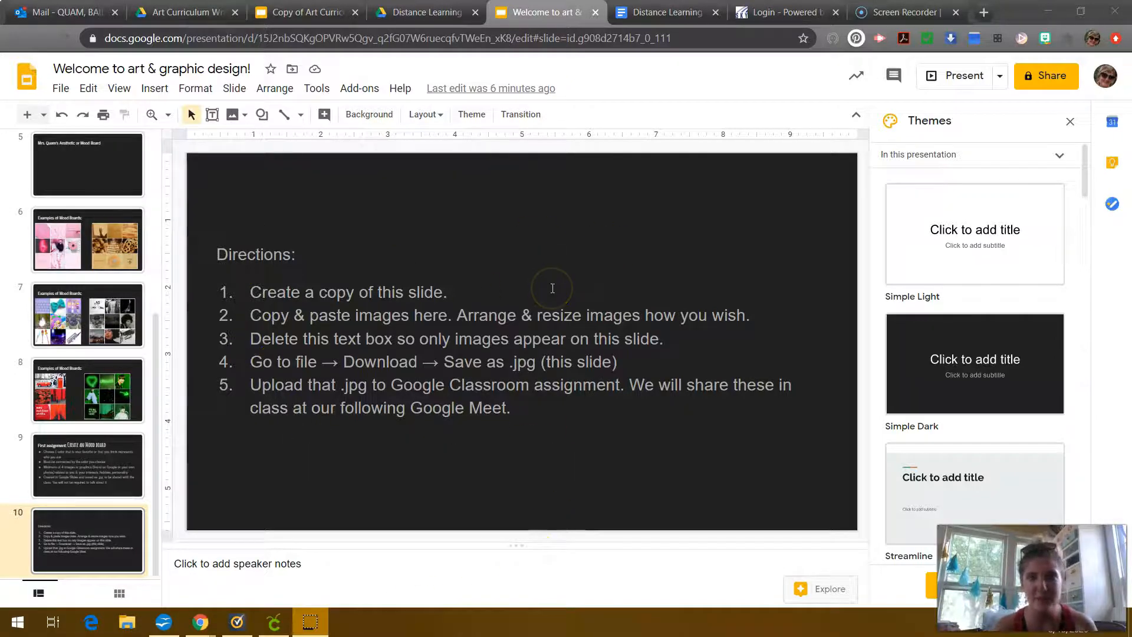
mouse_move(244, 269)
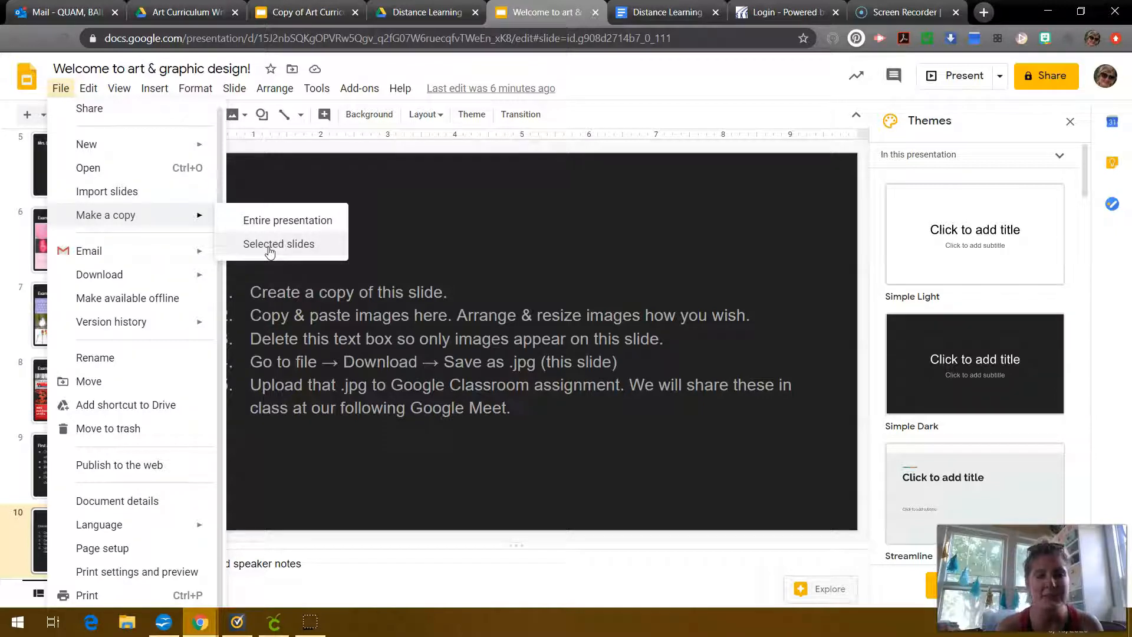
Duplicate the directions slide (slide 10) after cancelling a first copy attempt.
left_click(279, 244)
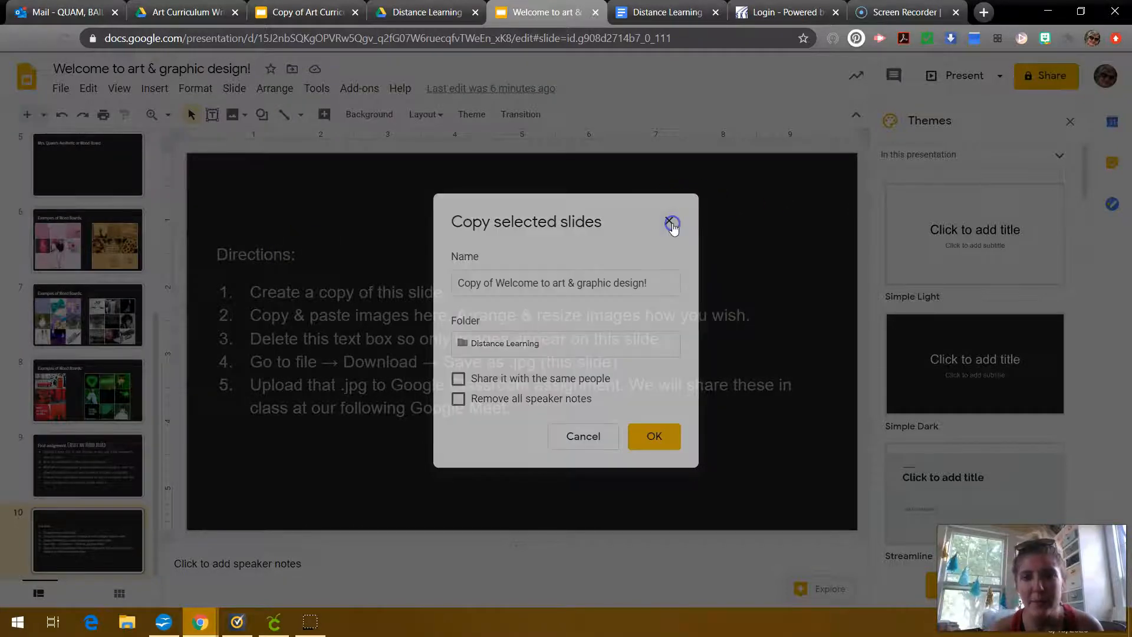
left_click(671, 221)
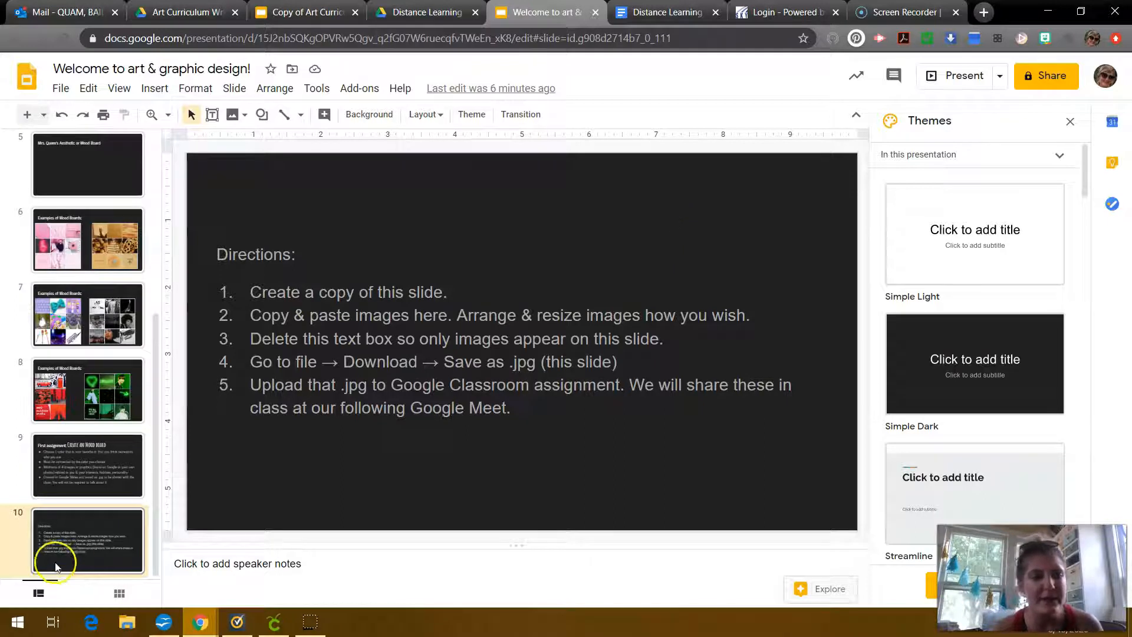
right_click(88, 541)
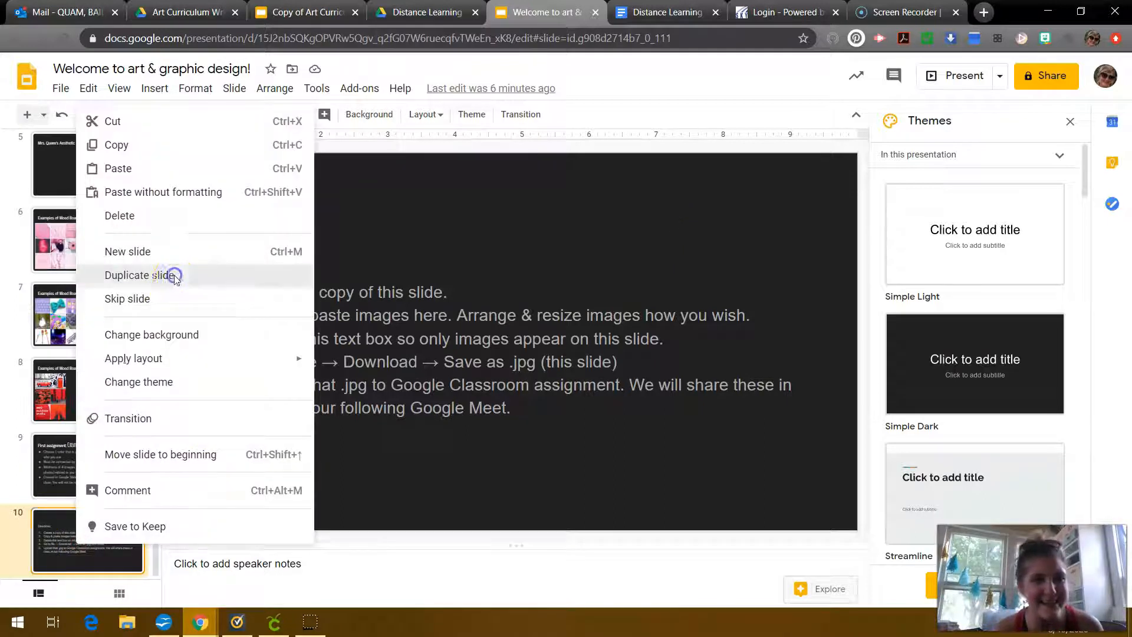
left_click(137, 275)
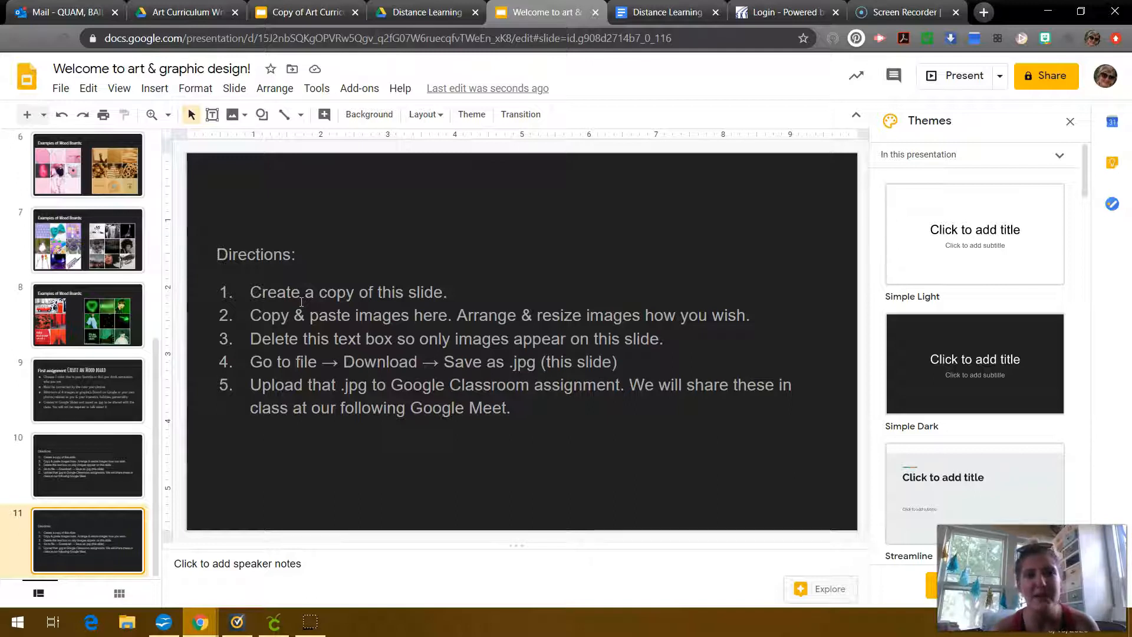
Browse the assignment and green tints slides, then show the new slide 11.
left_click(86, 389)
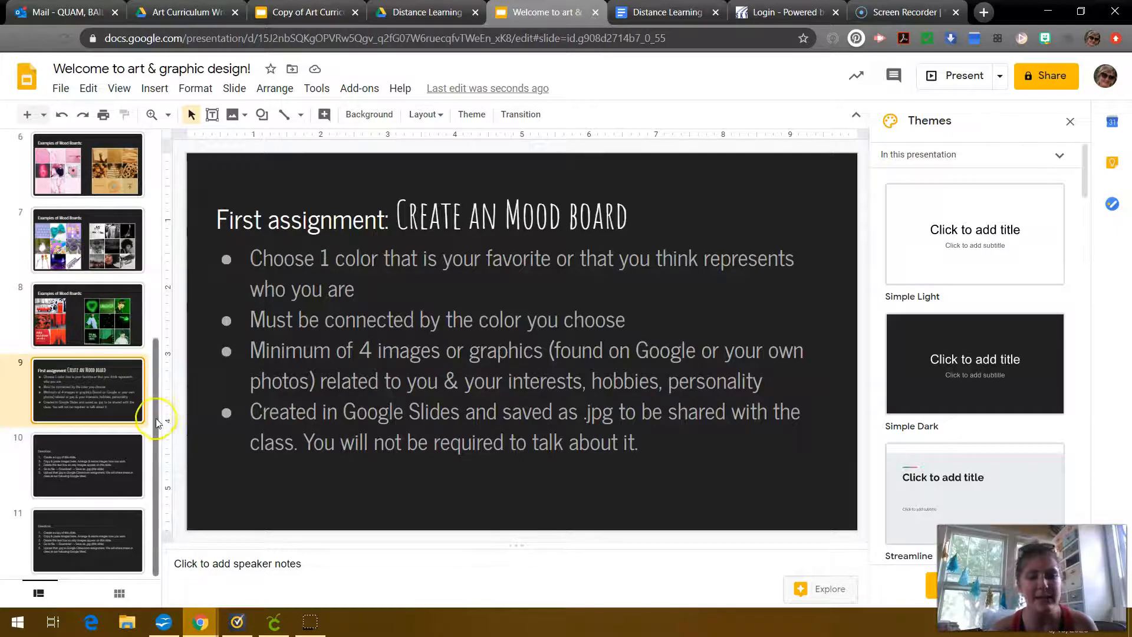
left_click(88, 228)
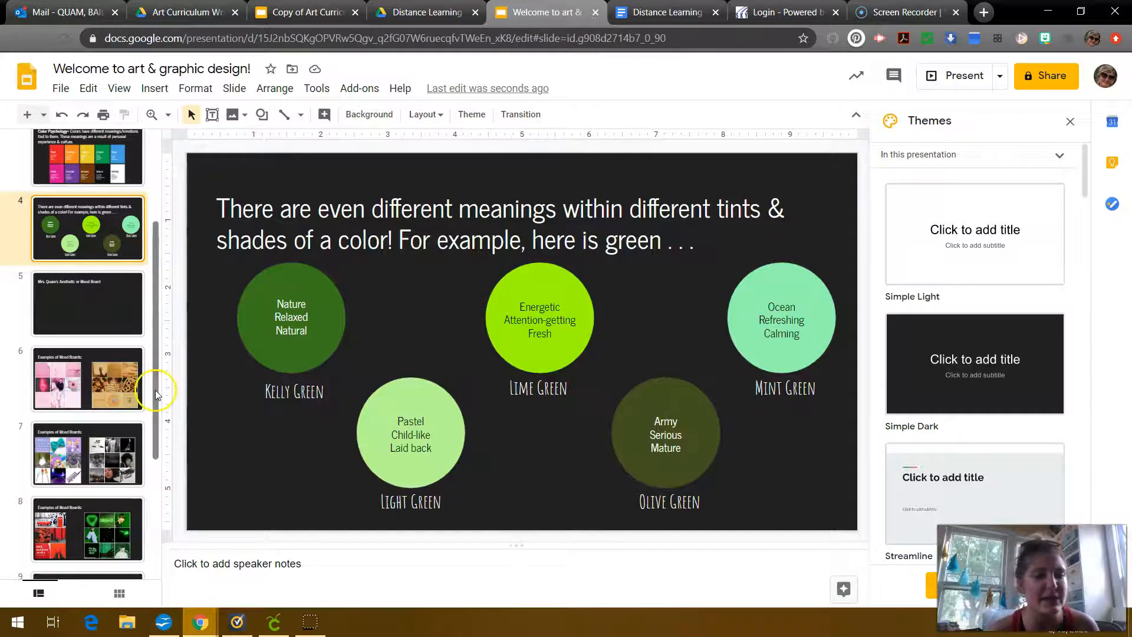
scroll("down", 3)
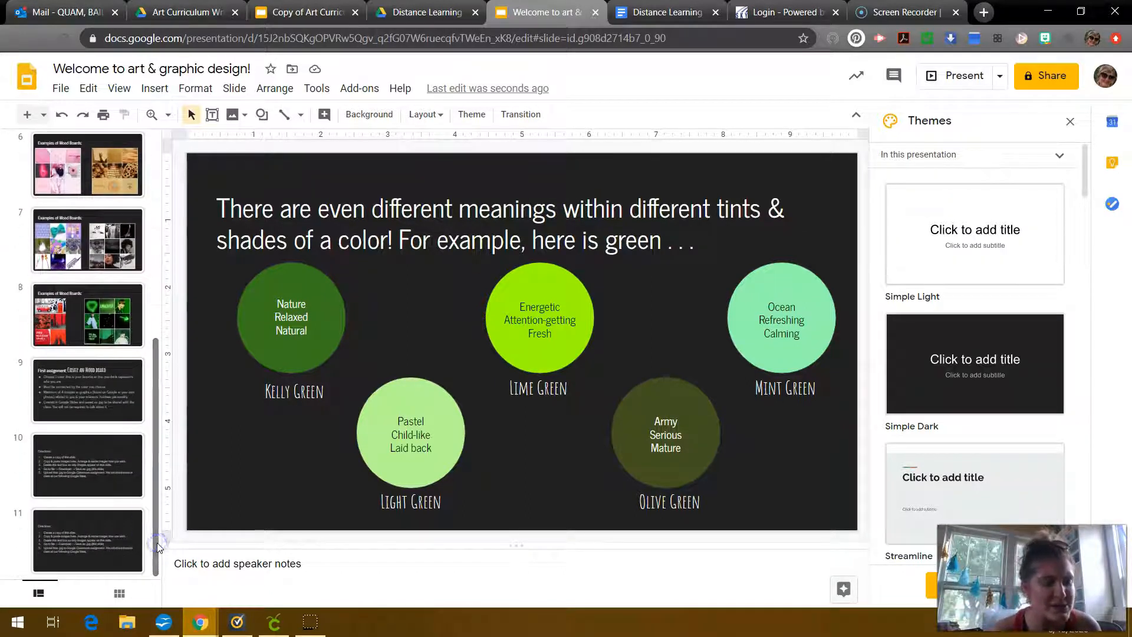
left_click(87, 540)
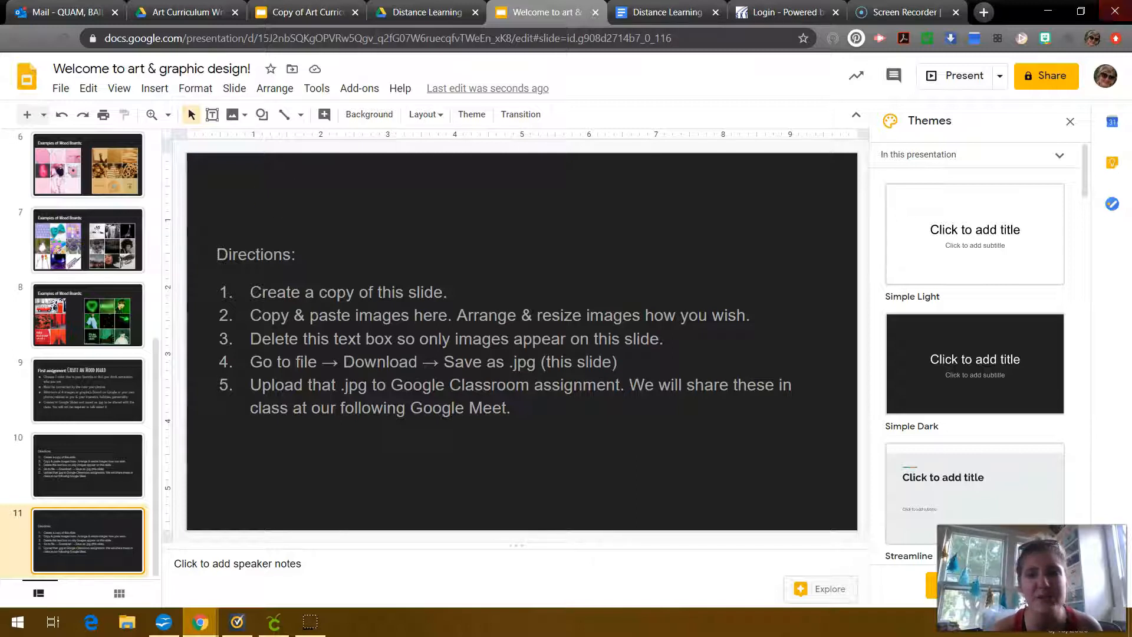
Search Google Images for 'mustard yellow' in a new tab and dismiss a bow tie preview.
left_click(983, 12)
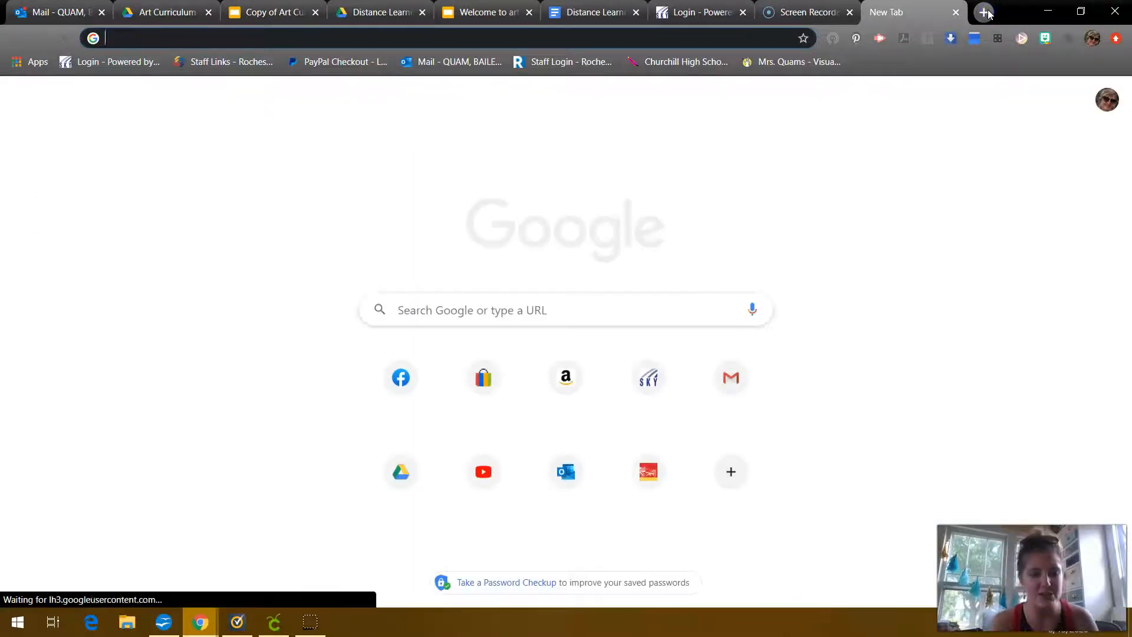
type("mustard yellow")
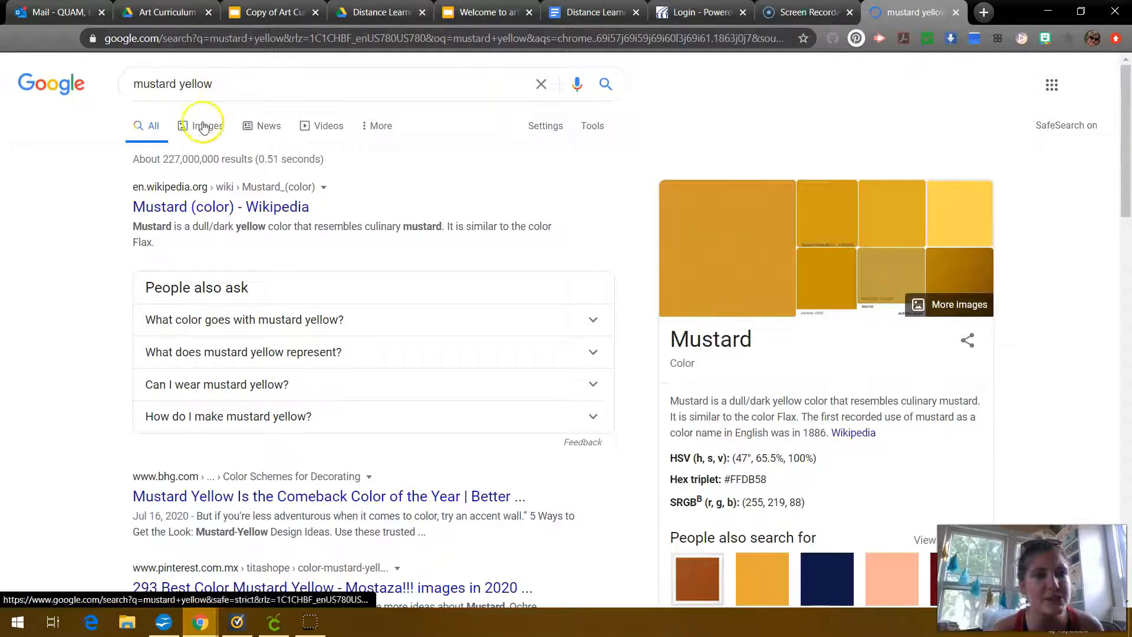
left_click(208, 125)
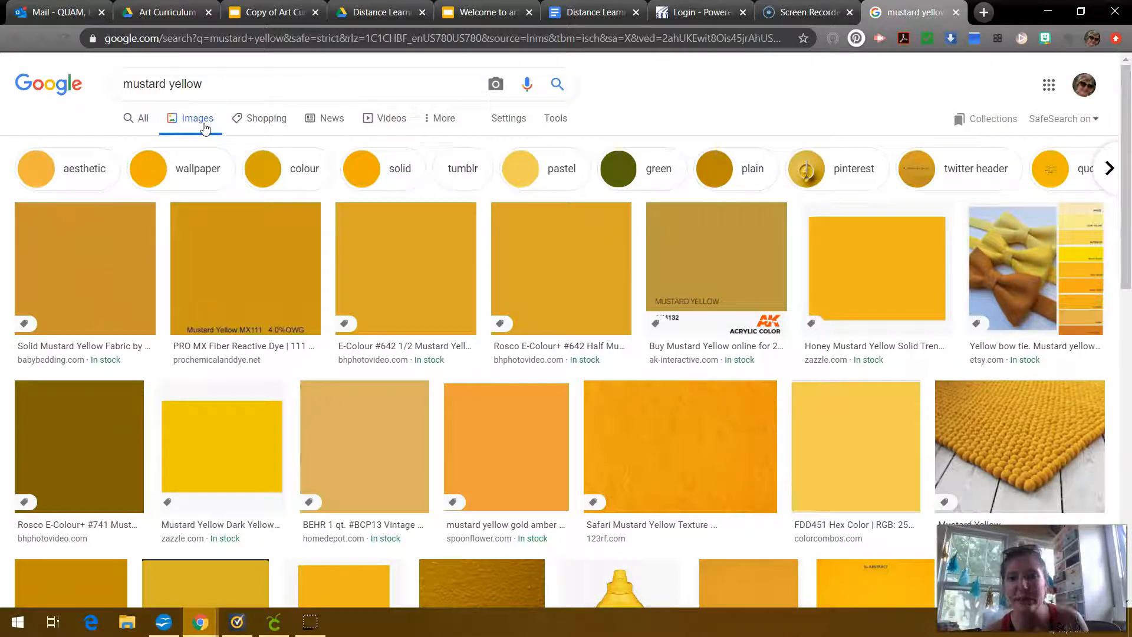
mouse_move(1024, 278)
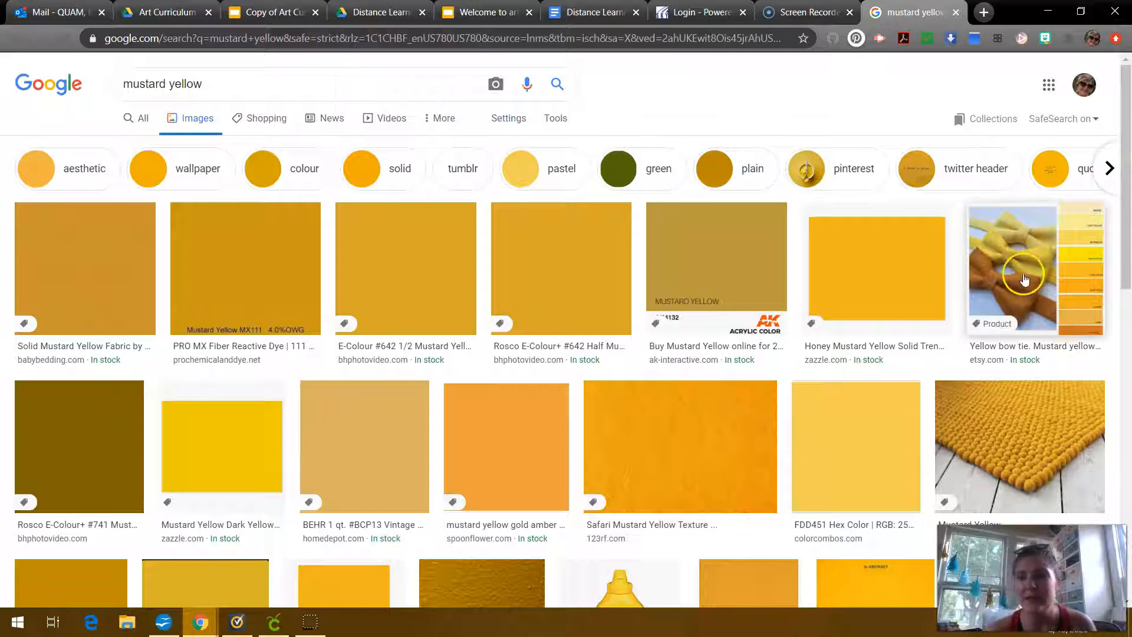
left_click(1035, 267)
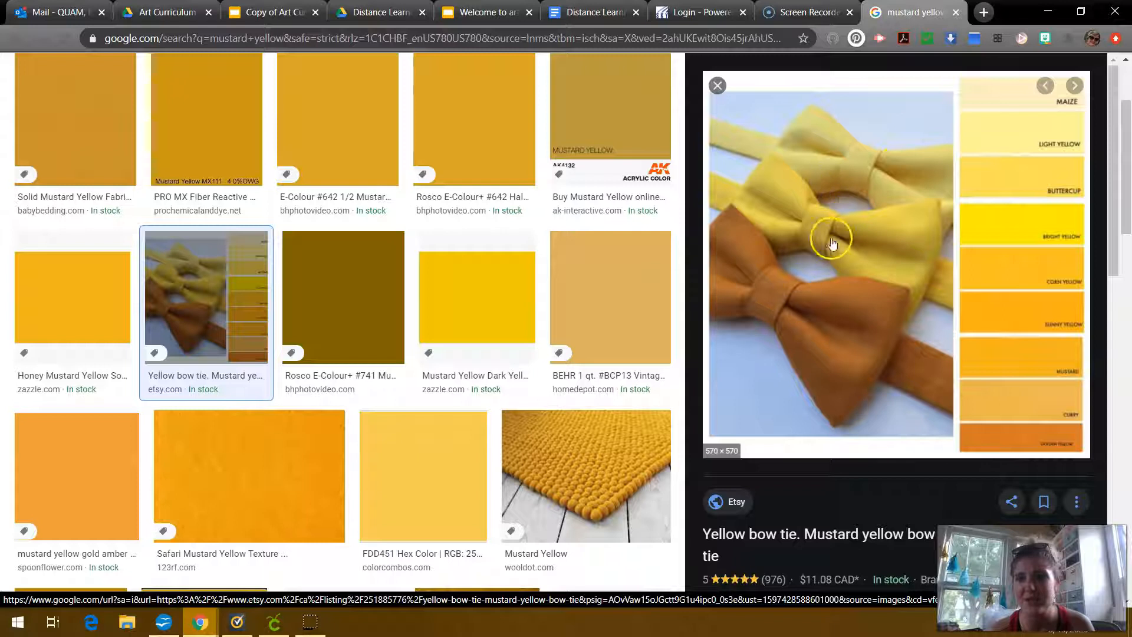
left_click(717, 85)
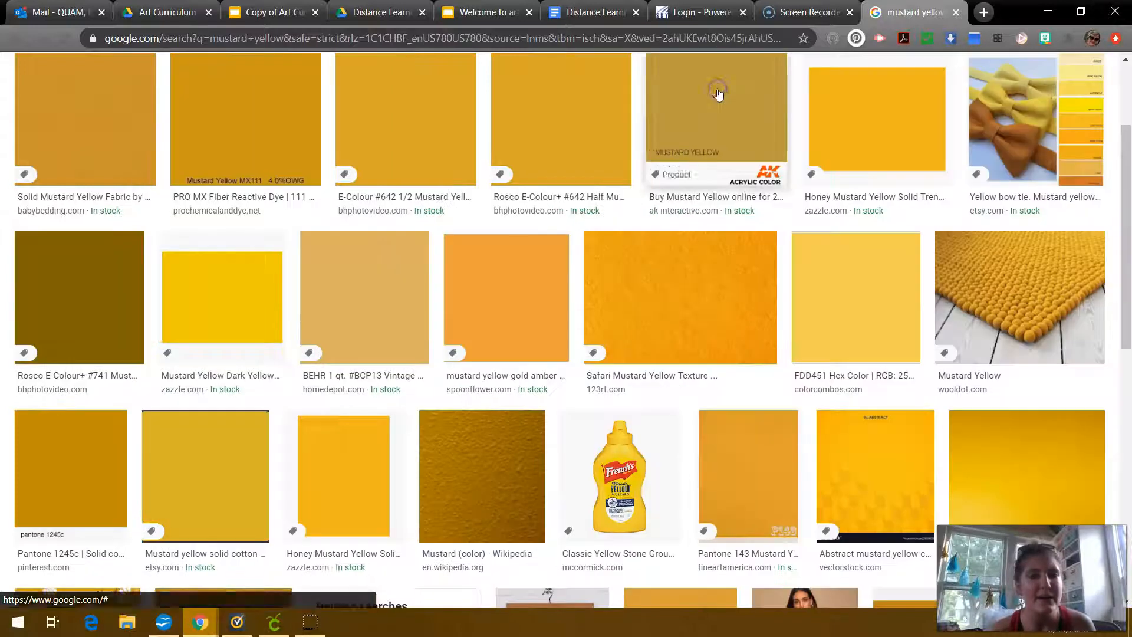
mouse_move(444, 133)
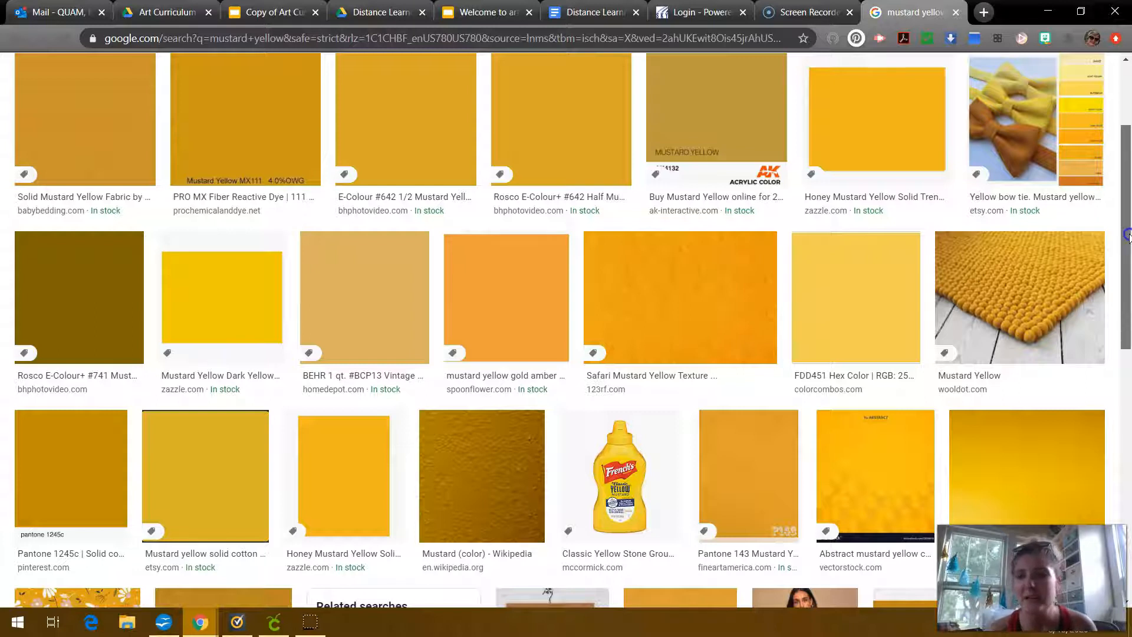
Preview the yellow felted succulent planter photo and copy the image.
scroll("down", 3)
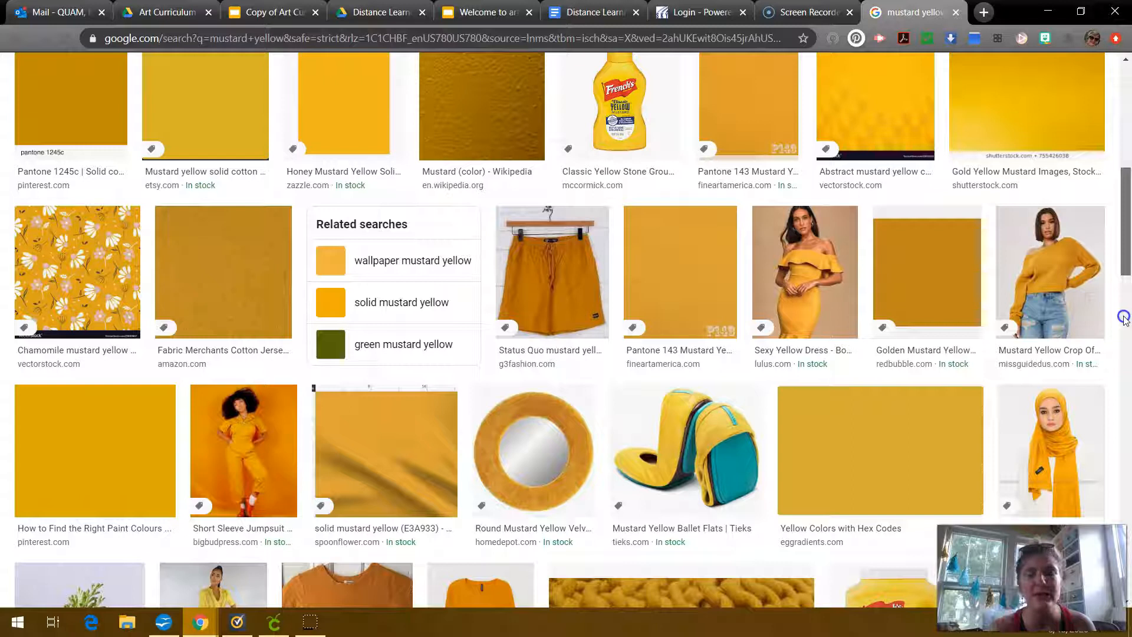
scroll("down", 3)
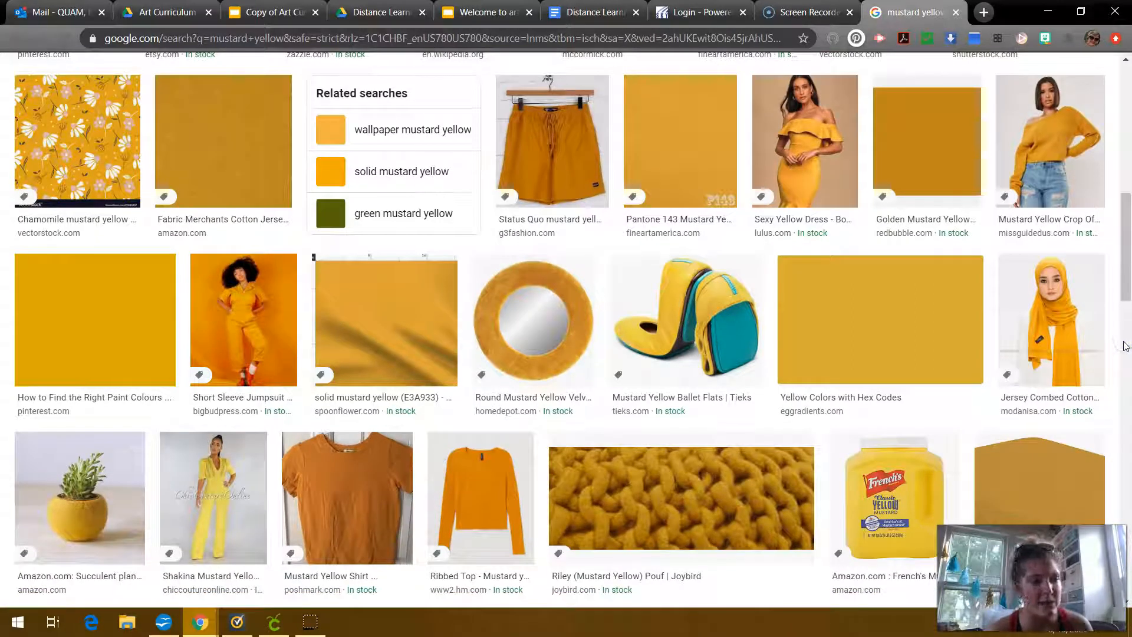
mouse_move(87, 498)
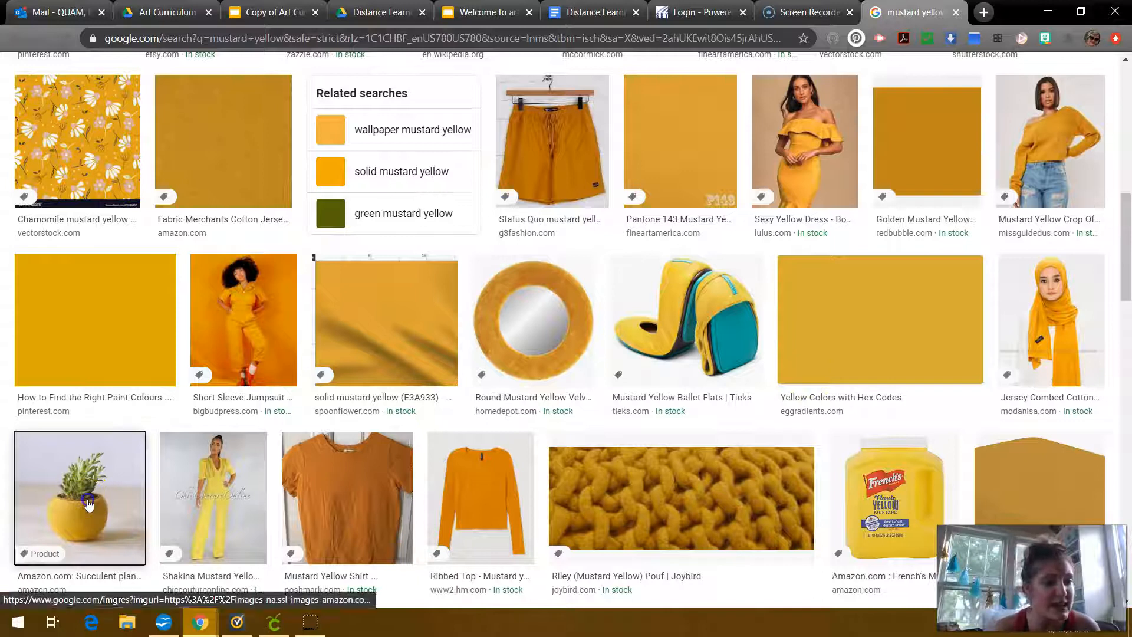
left_click(79, 497)
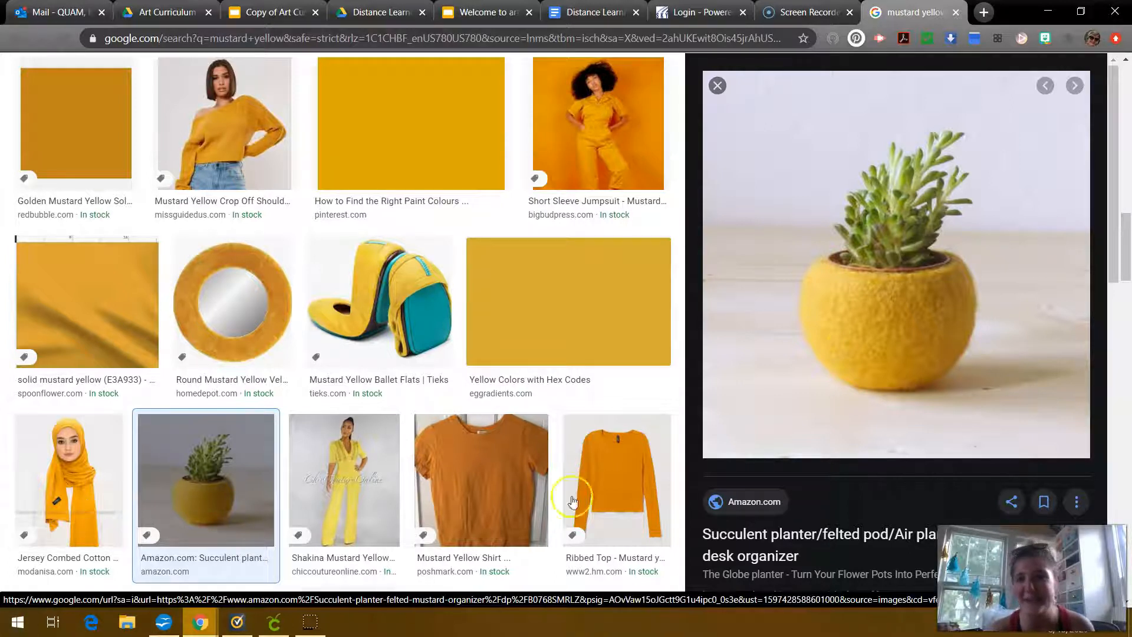
mouse_move(901, 294)
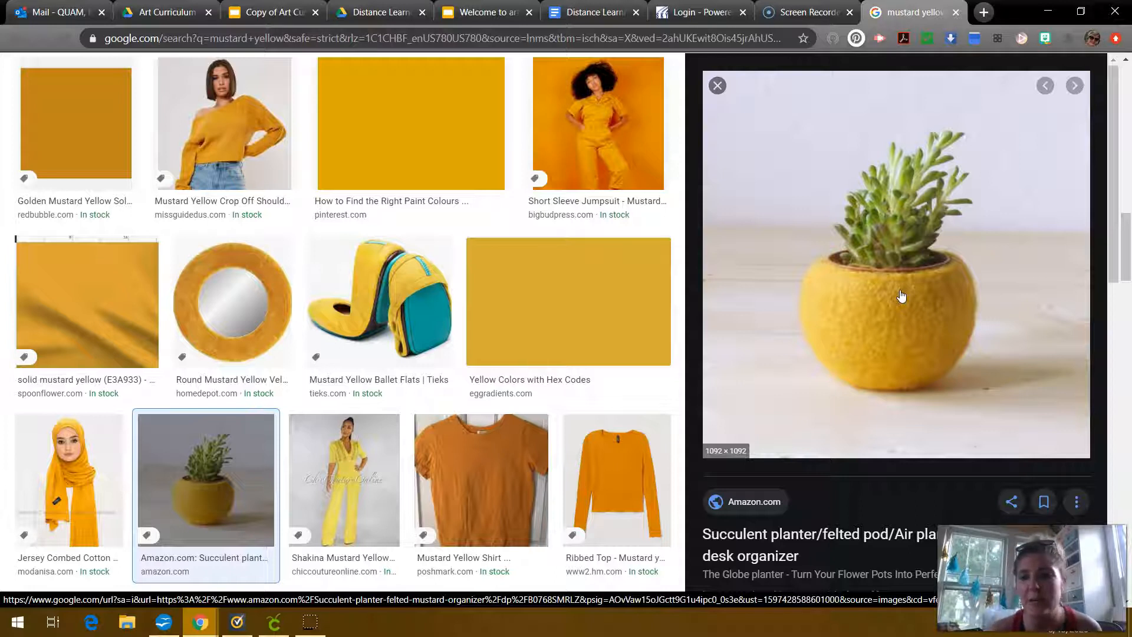
right_click(900, 294)
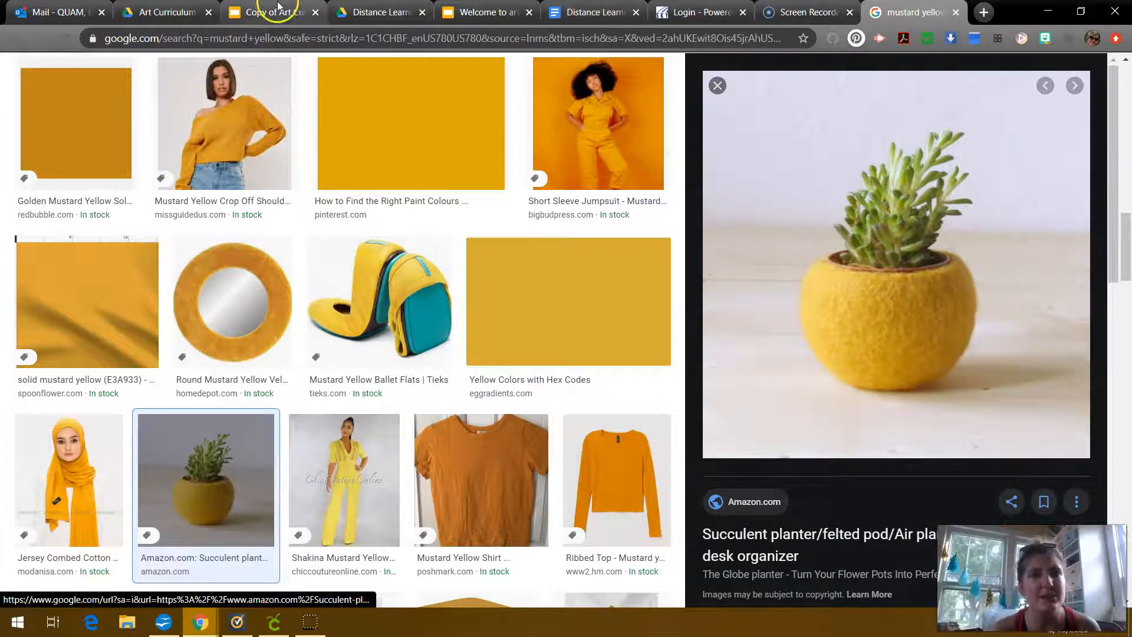
Paste the succulent planter photo onto slide 11 and shrink it into the top-left area.
left_click(271, 13)
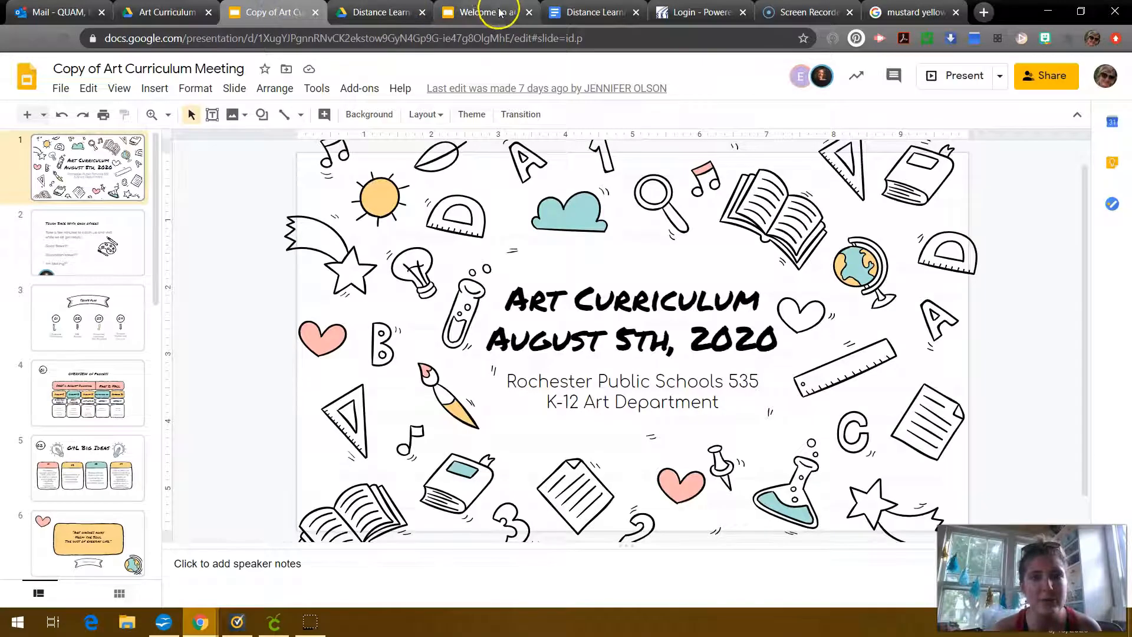
left_click(480, 13)
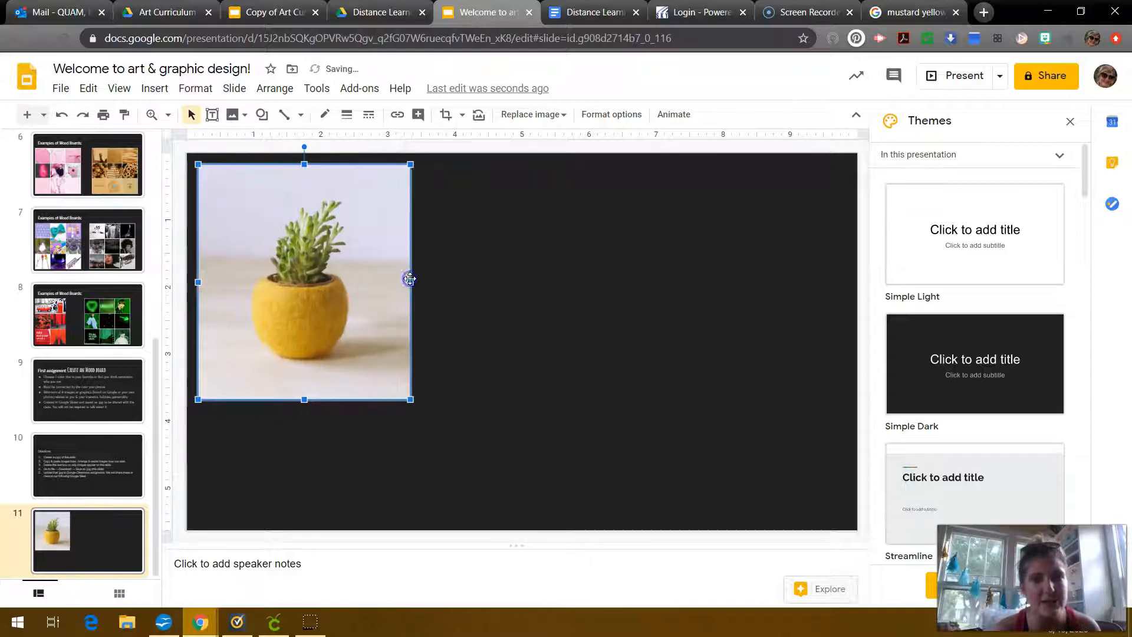
left_click(451, 114)
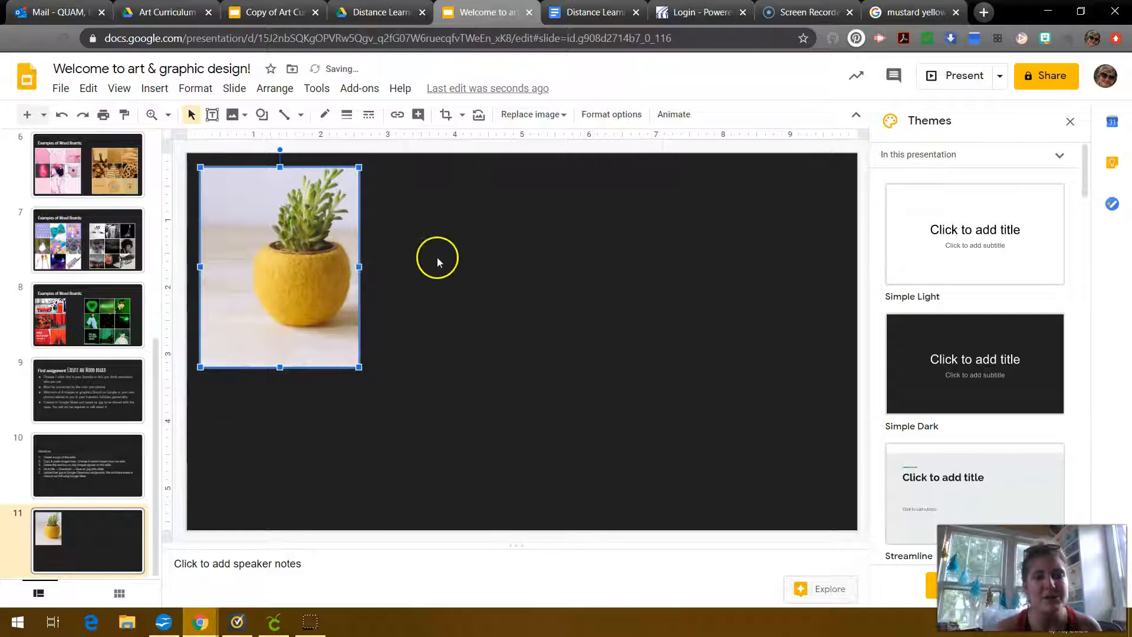
left_click(913, 13)
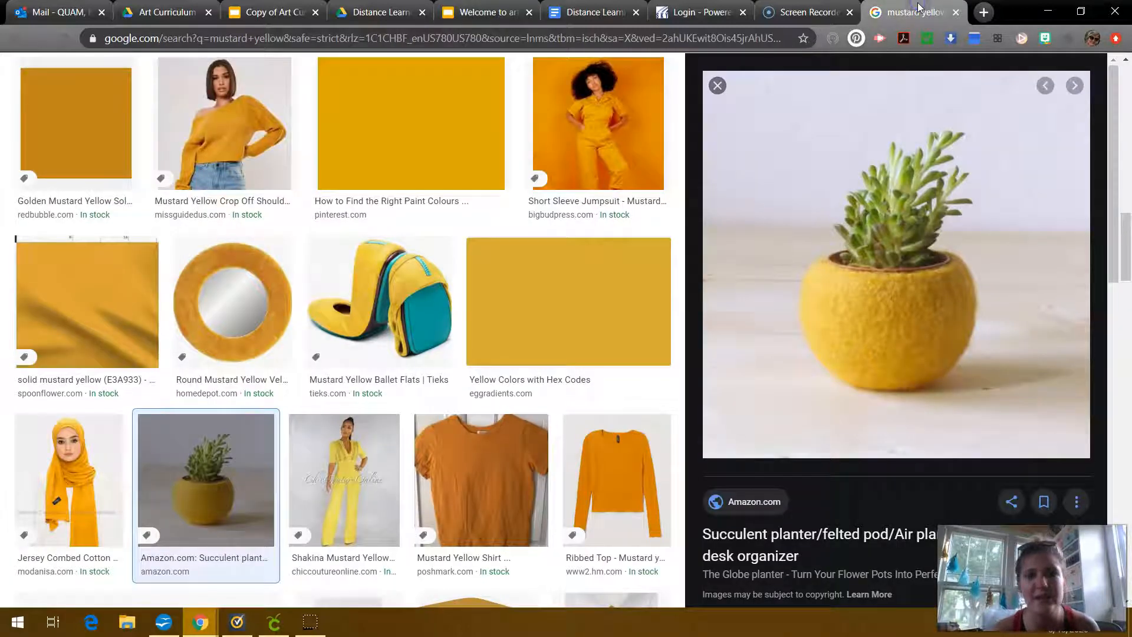
Copy the yellow ceramic horse figure and add it to slide 11 beside the planter.
left_click(716, 85)
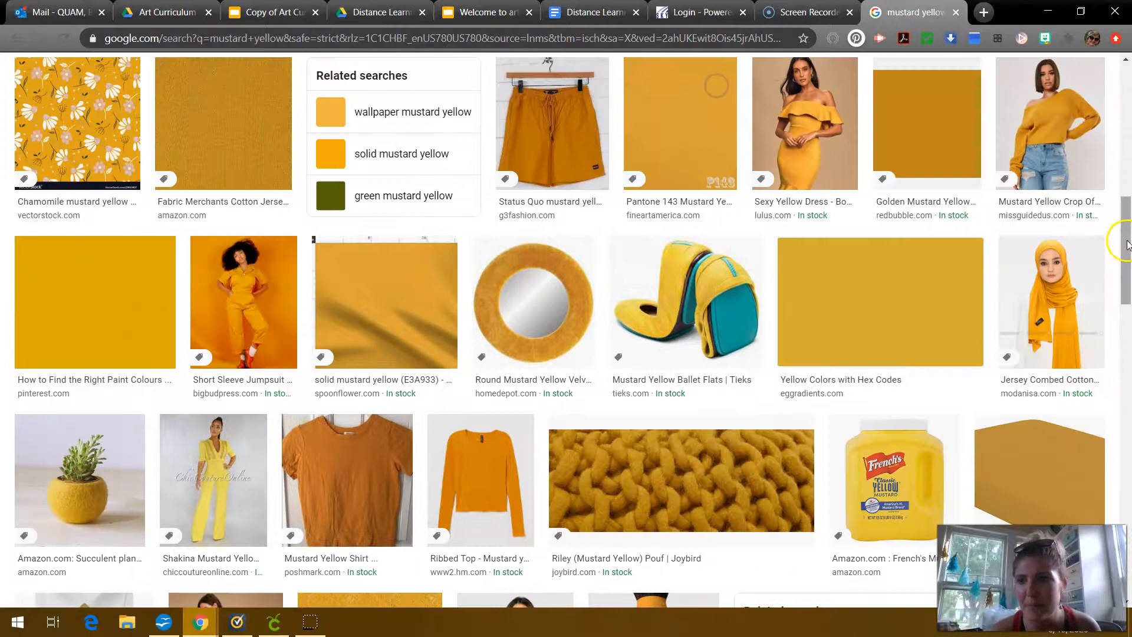
scroll("down", 3)
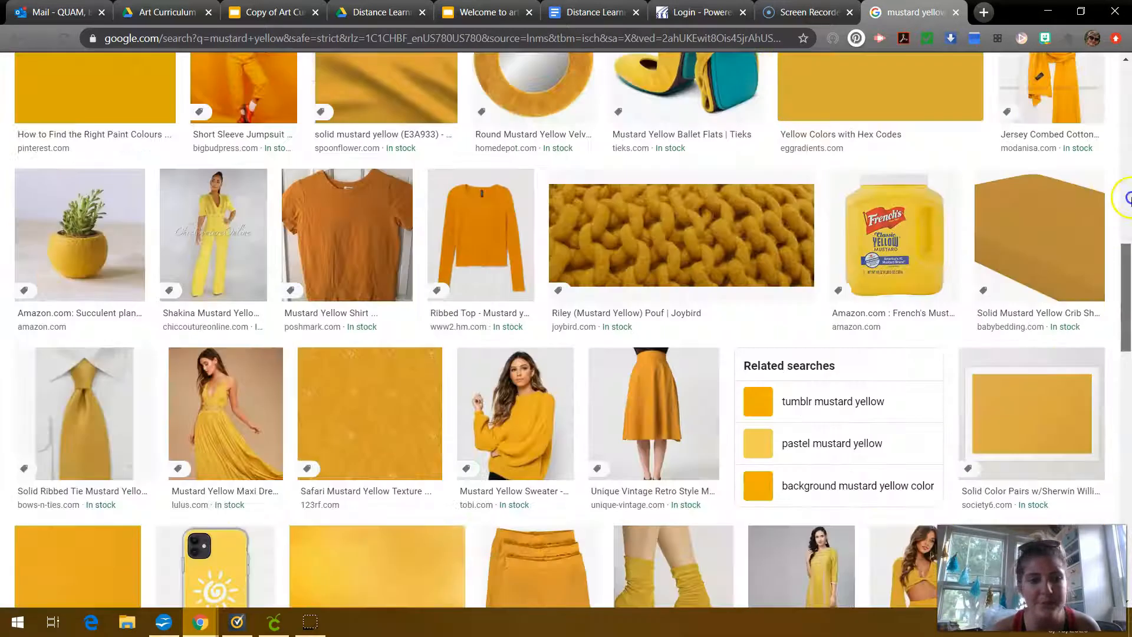
scroll("up", 3)
type("mustard yellow horse")
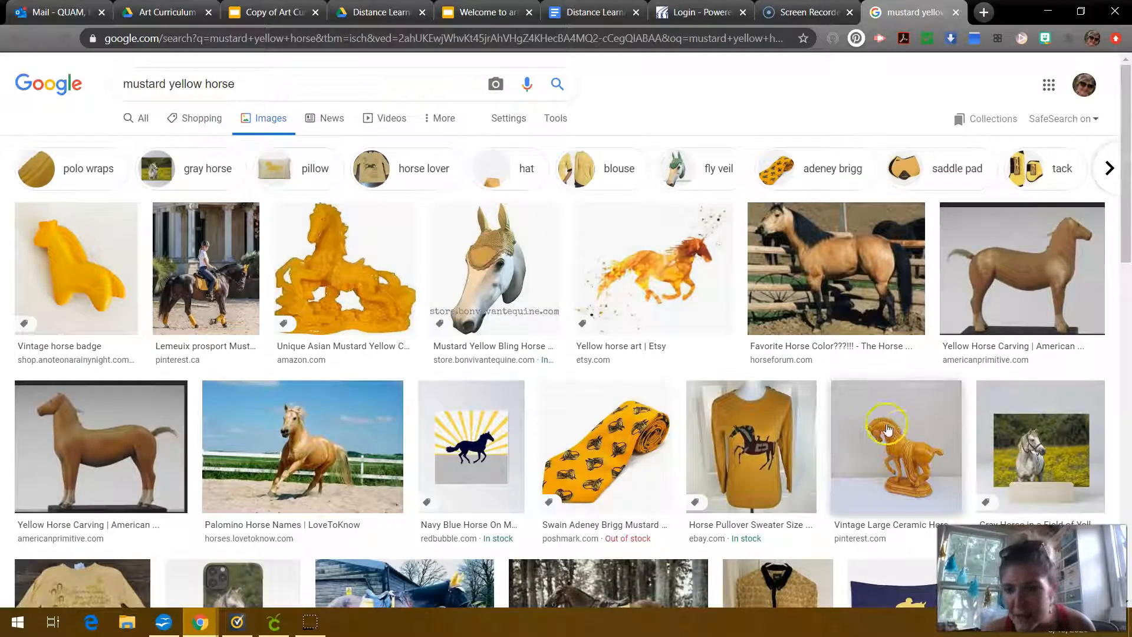
left_click(894, 445)
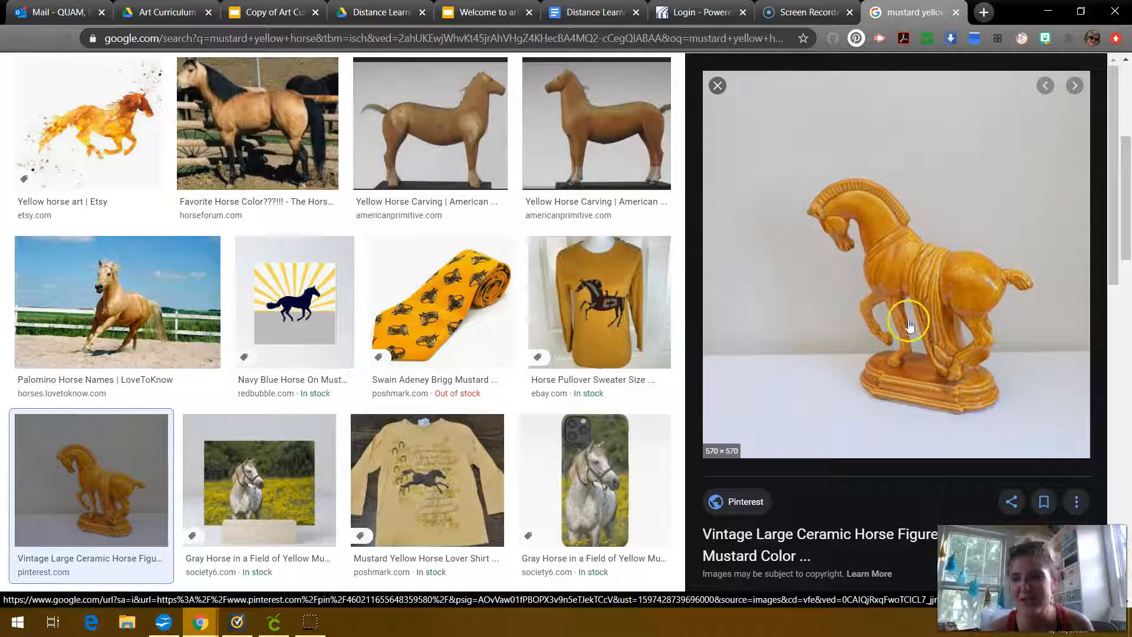
mouse_move(941, 473)
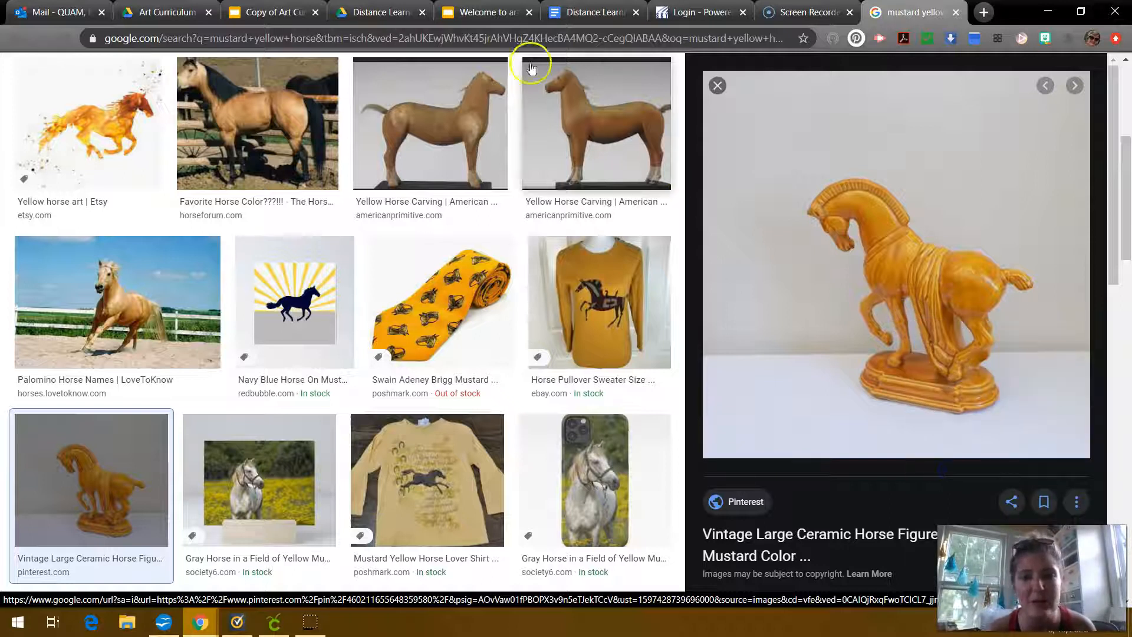
left_click(482, 12)
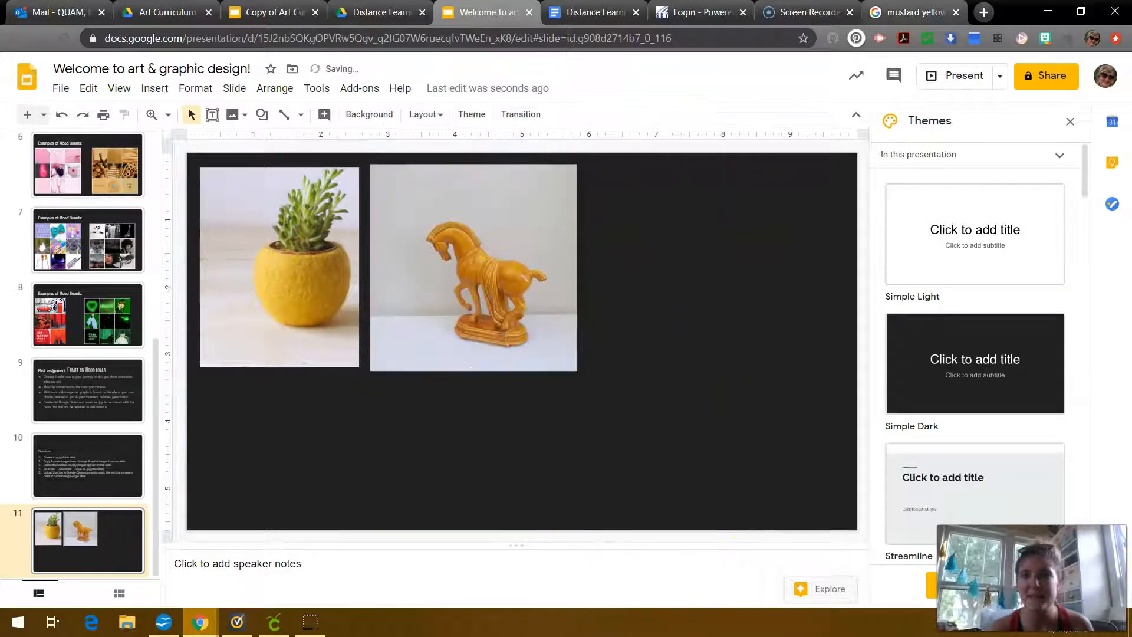
left_click(912, 12)
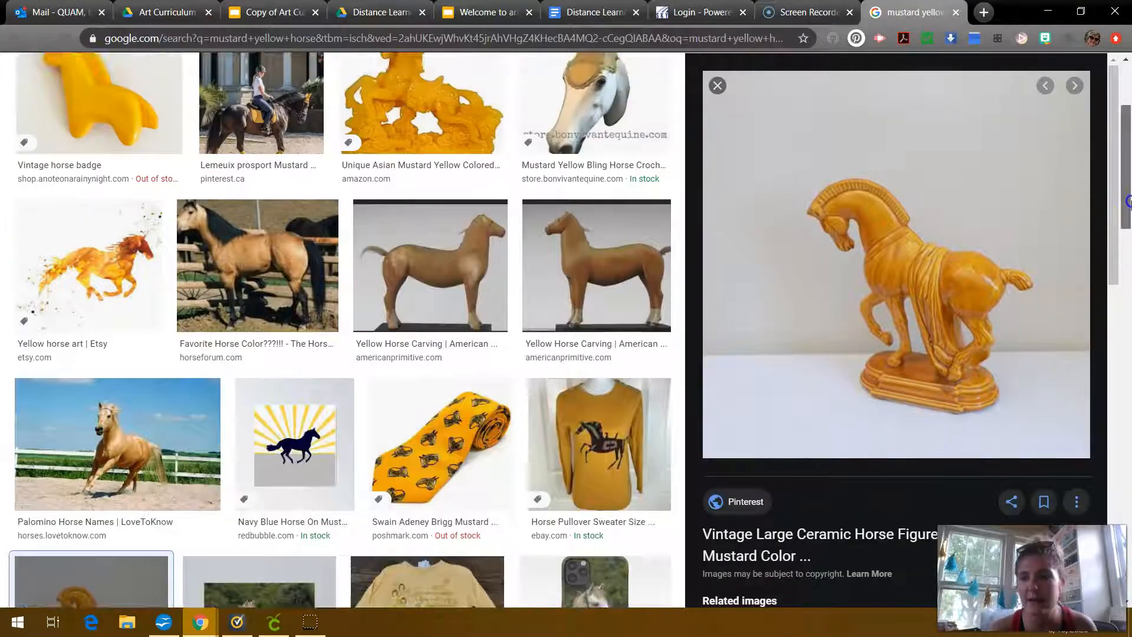
Search 'mustard yellow movie' and copy the Wes Anderson bed scene still.
scroll("up", 3)
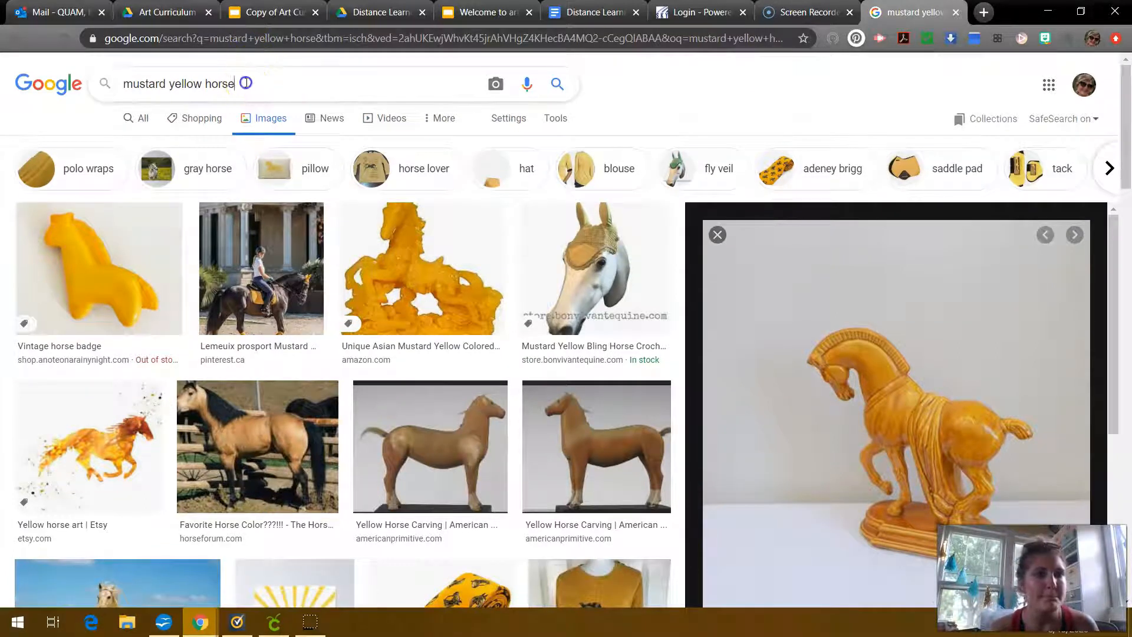
type("movie\\")
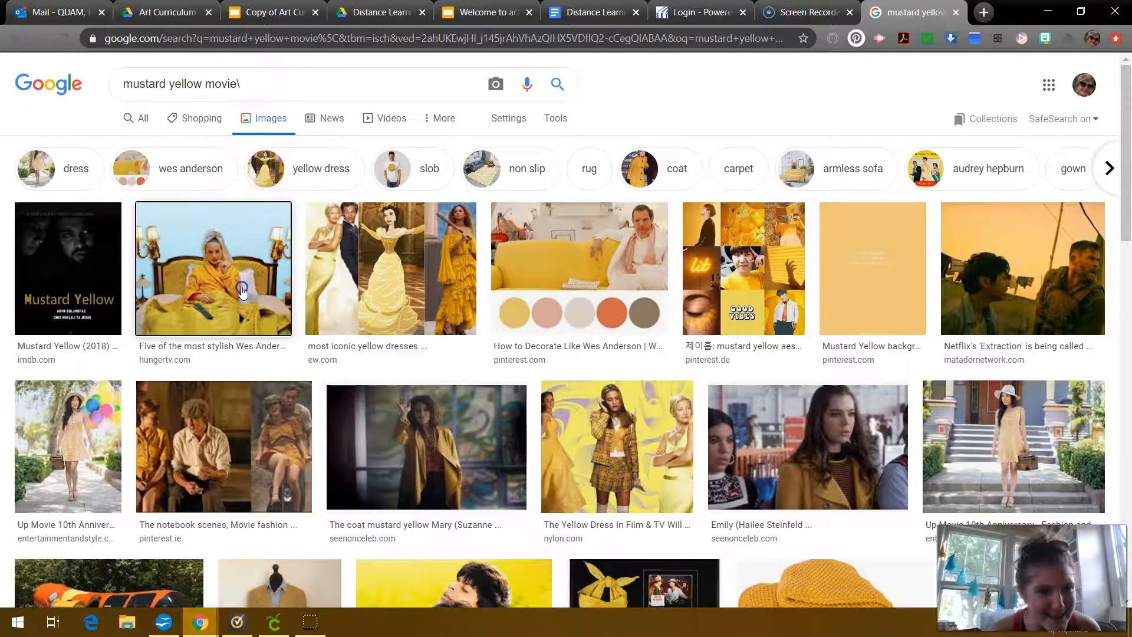
left_click(212, 267)
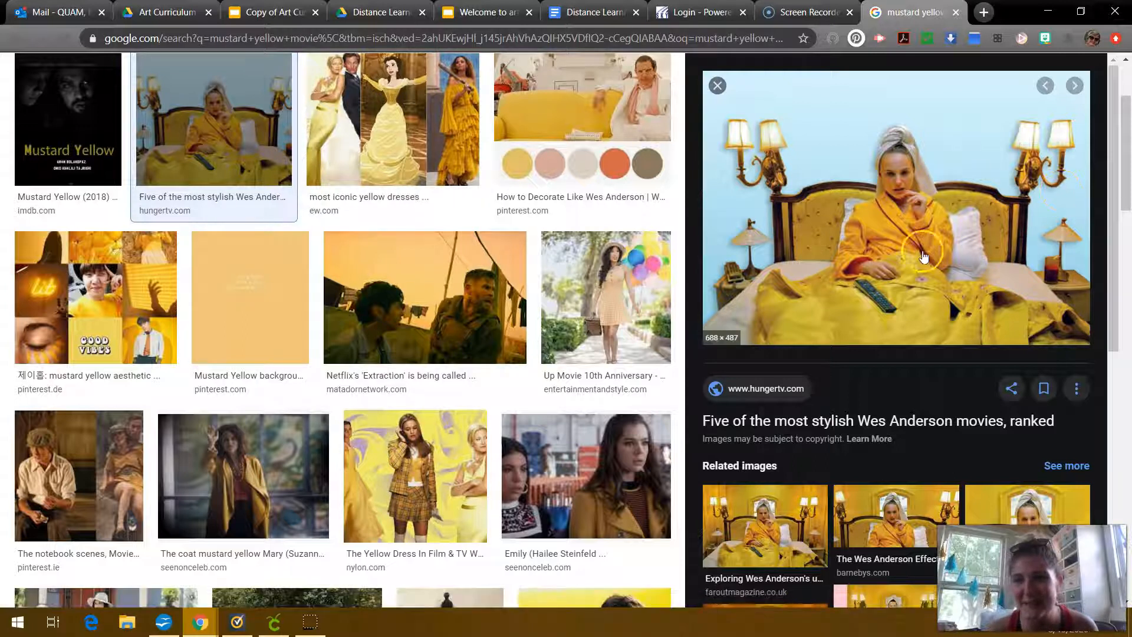
mouse_move(911, 267)
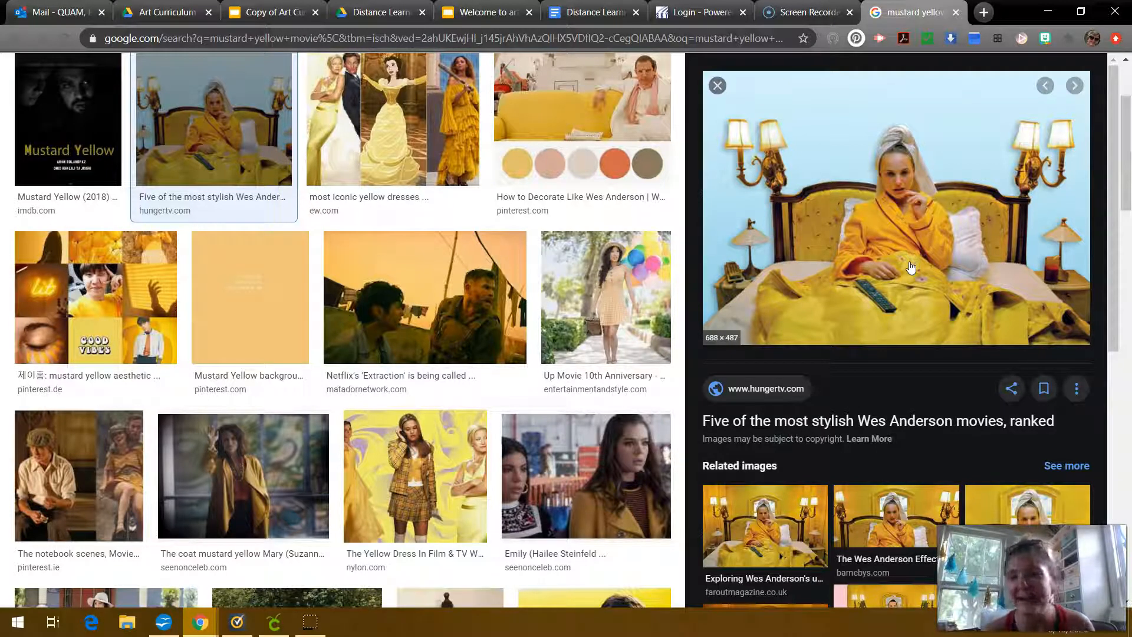
right_click(911, 267)
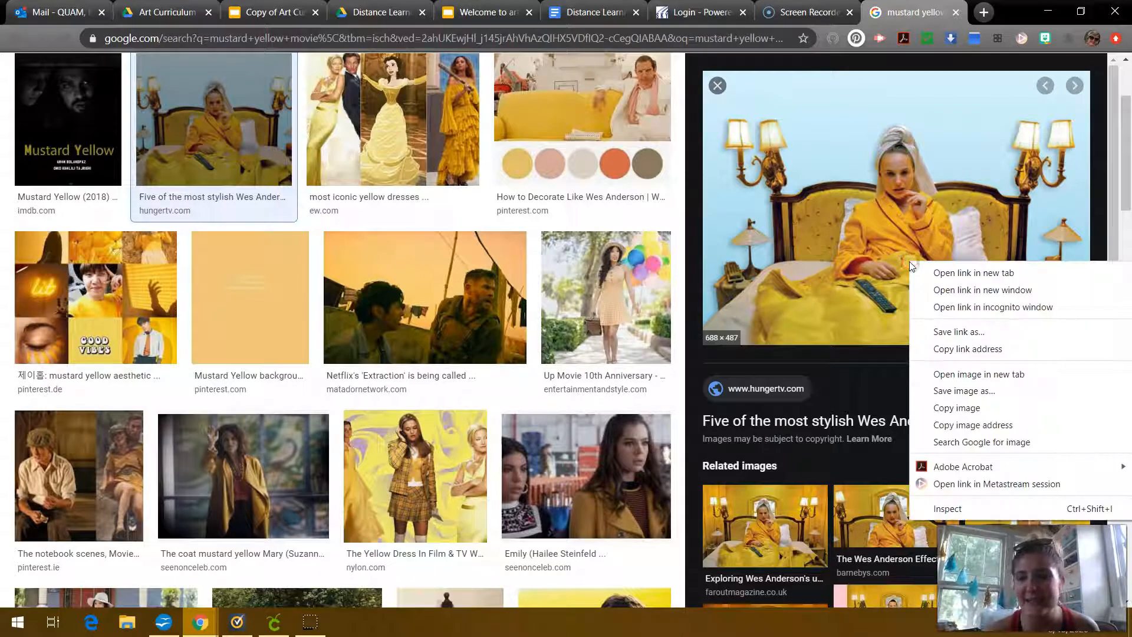
mouse_move(956, 408)
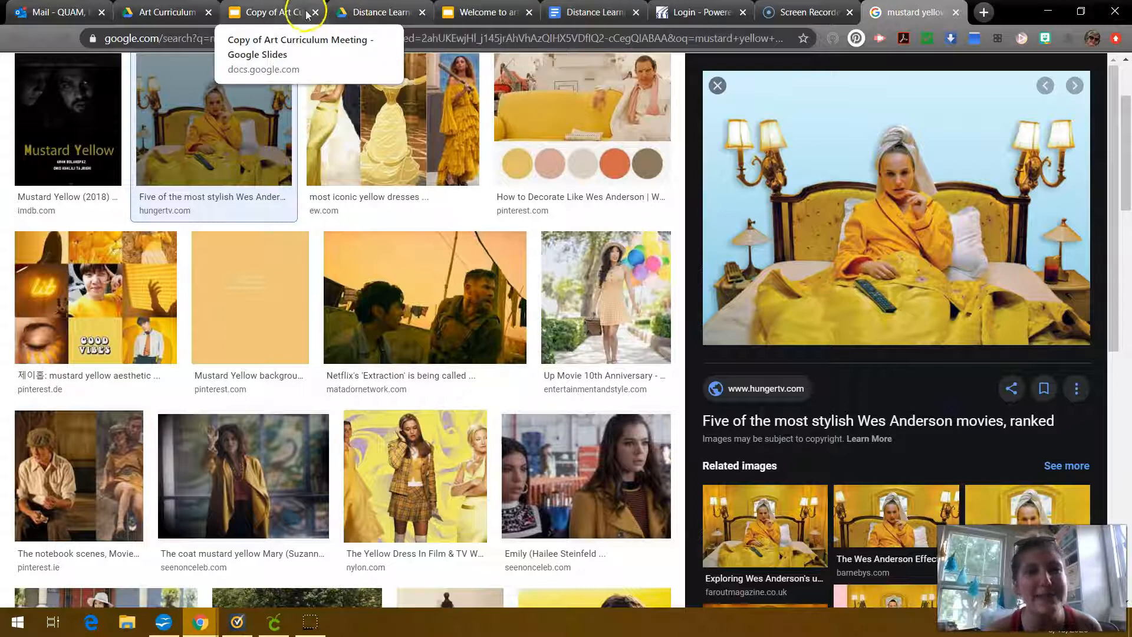
Paste the Wes Anderson bed still at the top right of slide 11.
left_click(483, 12)
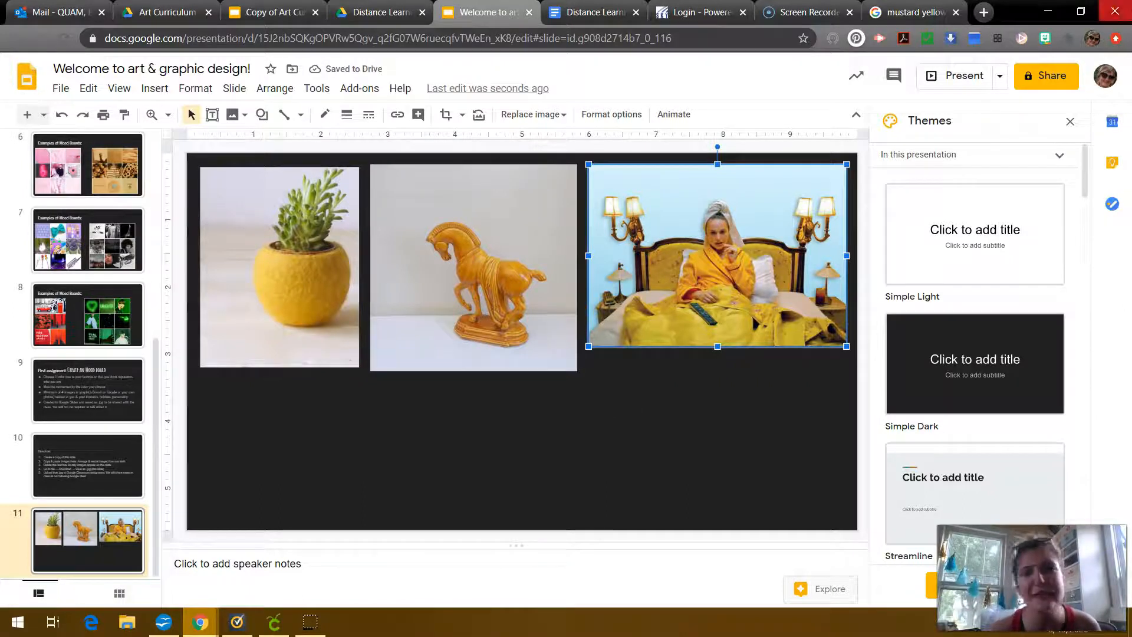
left_click(906, 13)
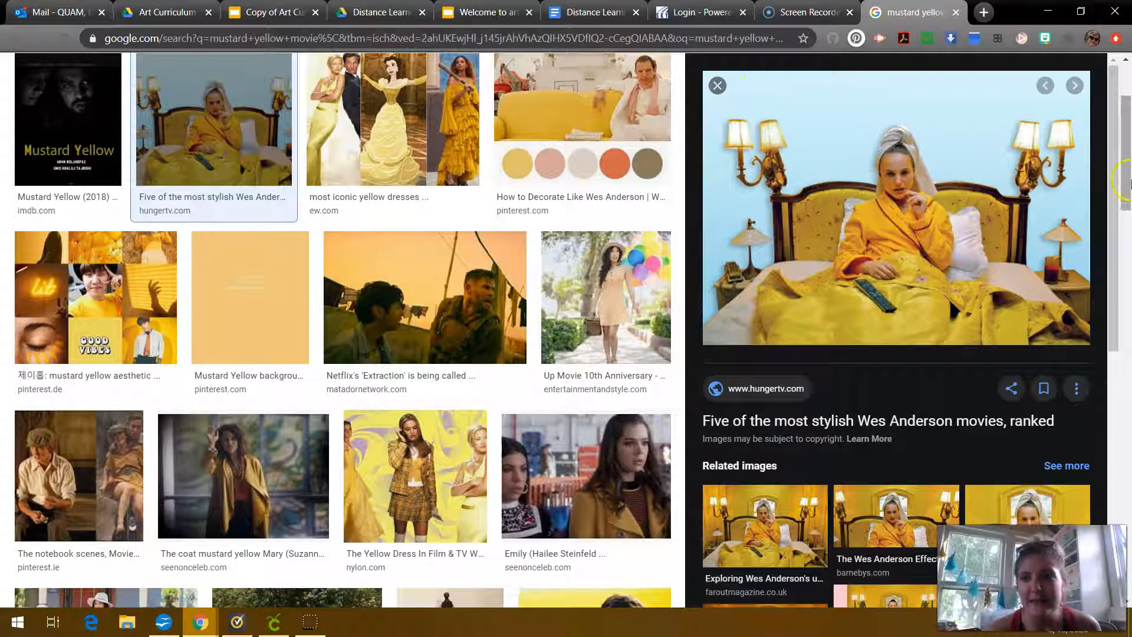
Search 'mustard yellow coffee' and copy the yellow lacquered Scandinavian coffee table image.
scroll("up", 3)
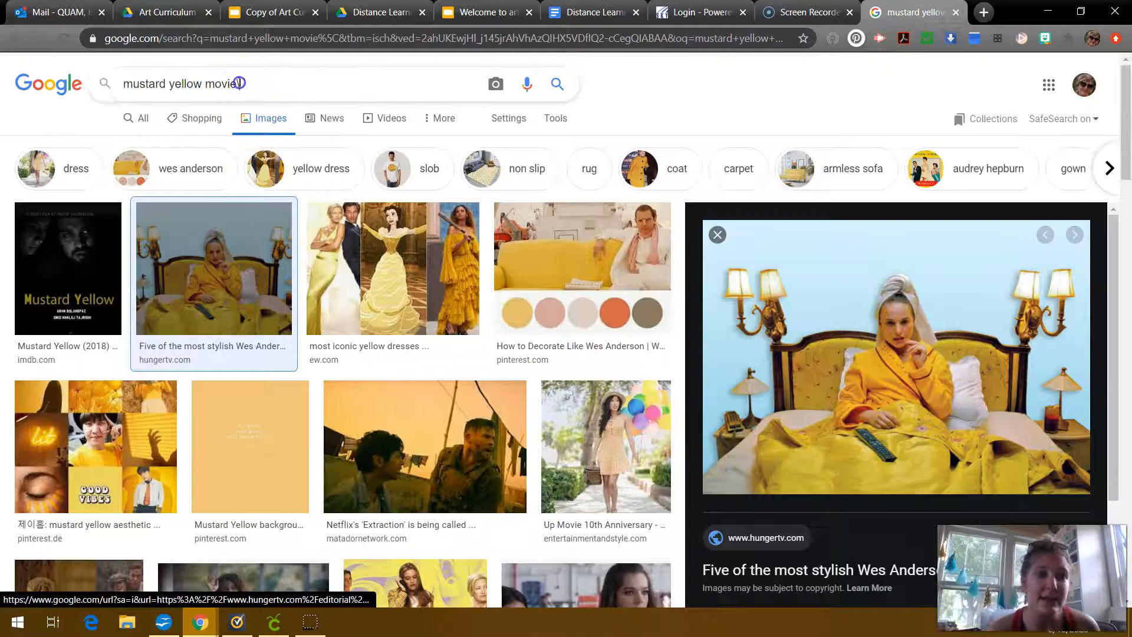
type("coffe")
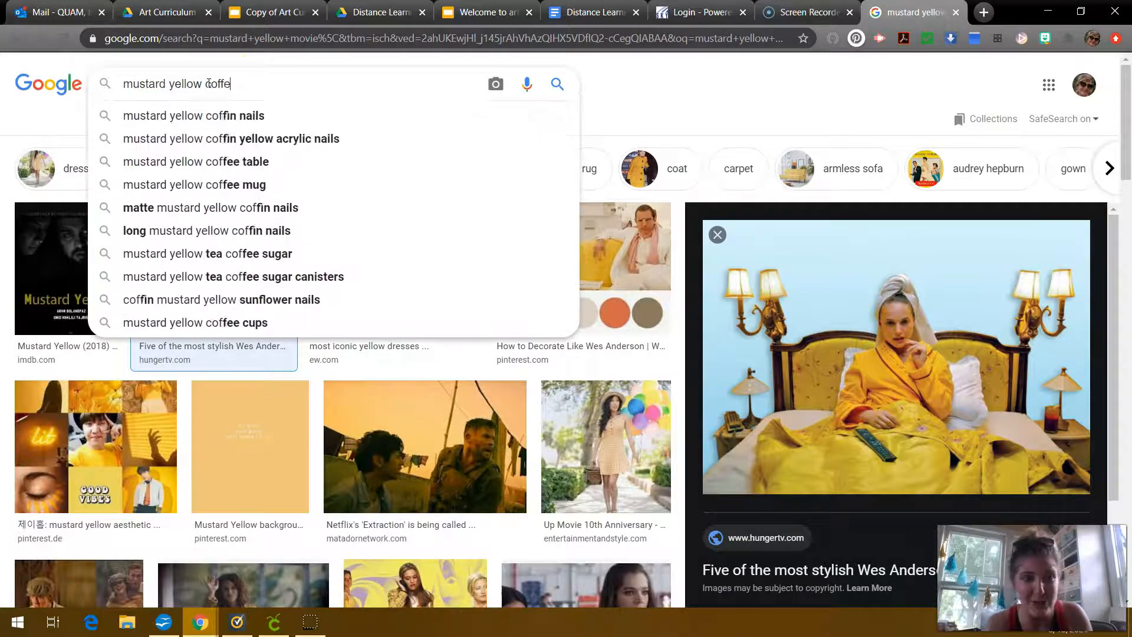
key("Return")
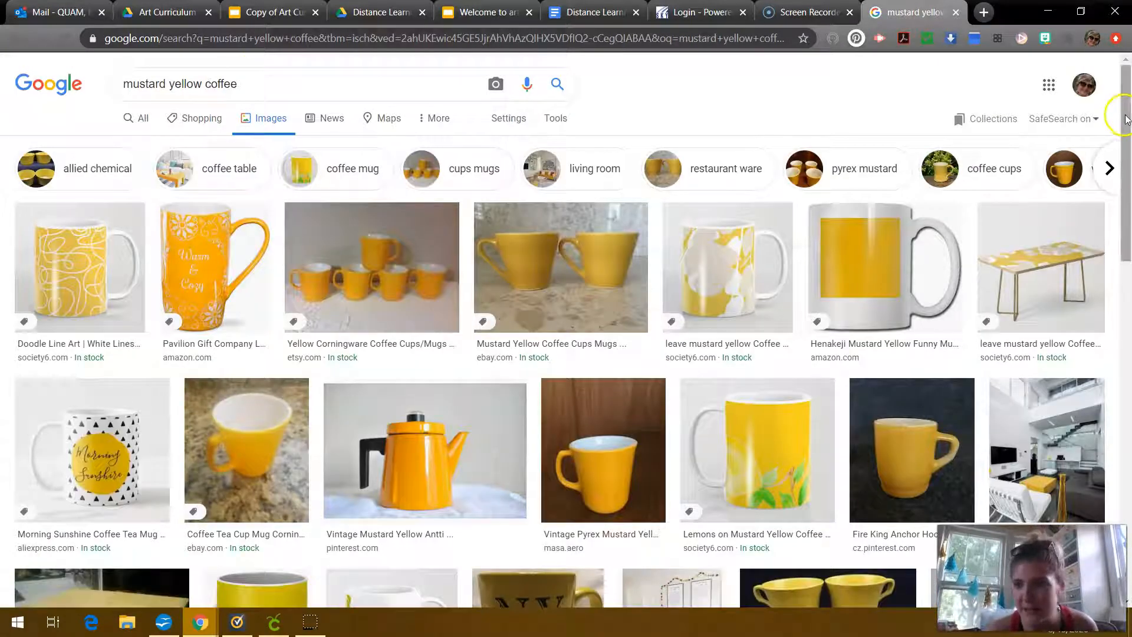
scroll("down", 3)
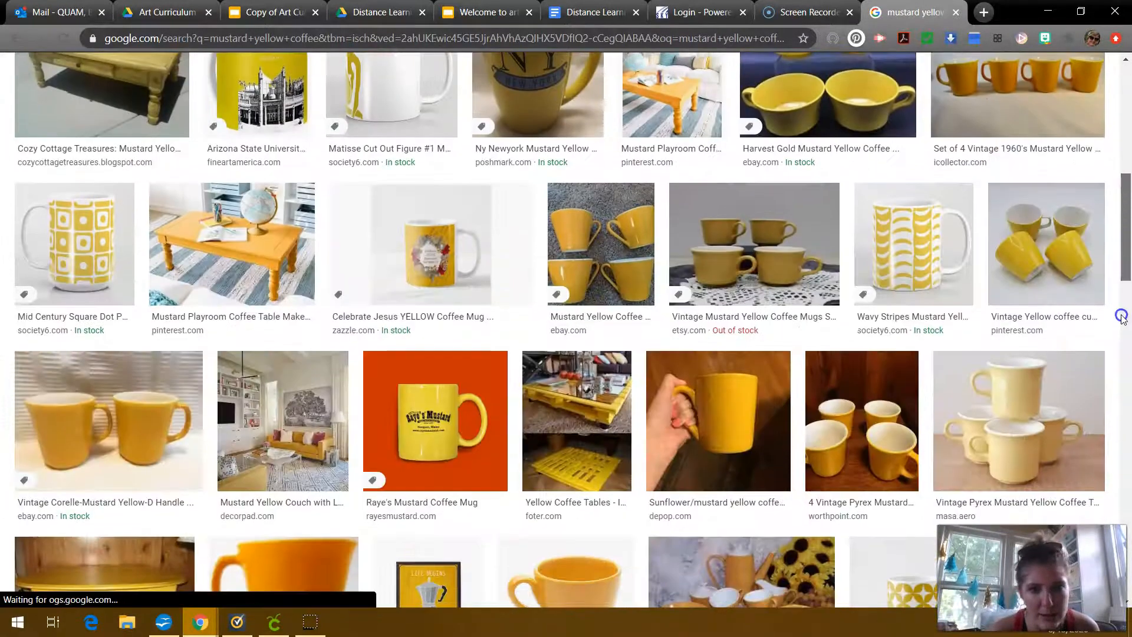
scroll("down", 3)
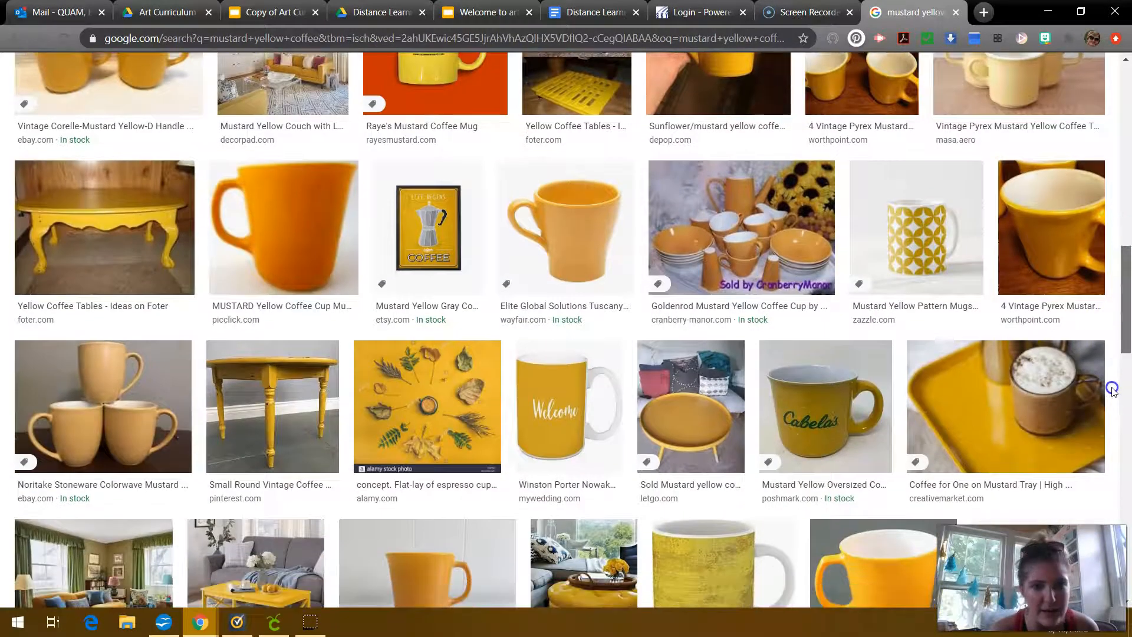
scroll("down", 3)
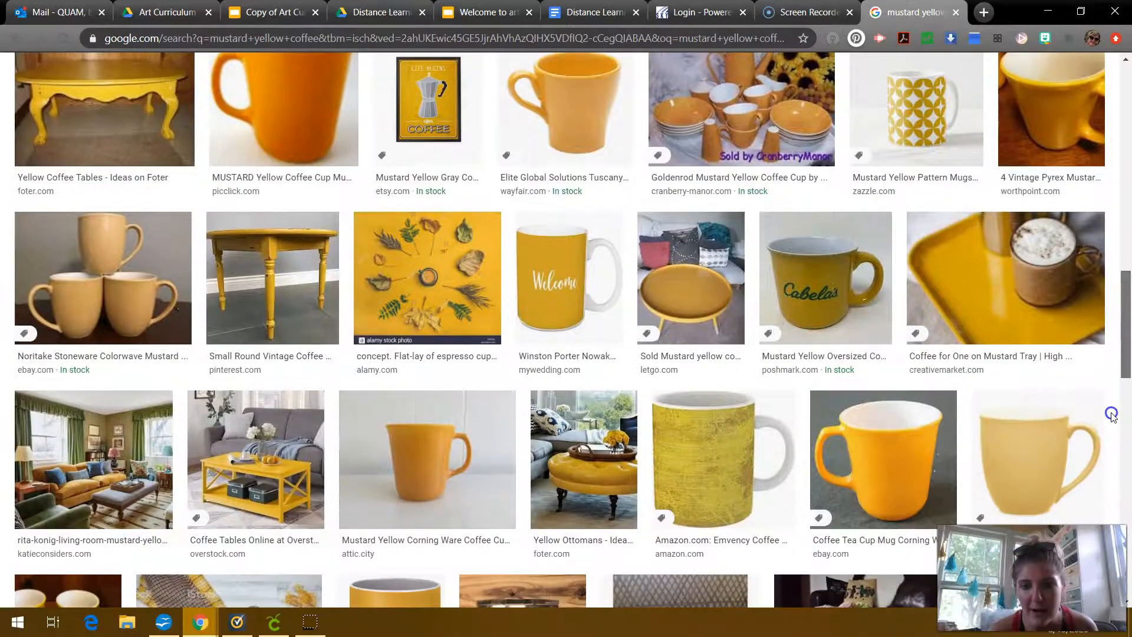
scroll("down", 3)
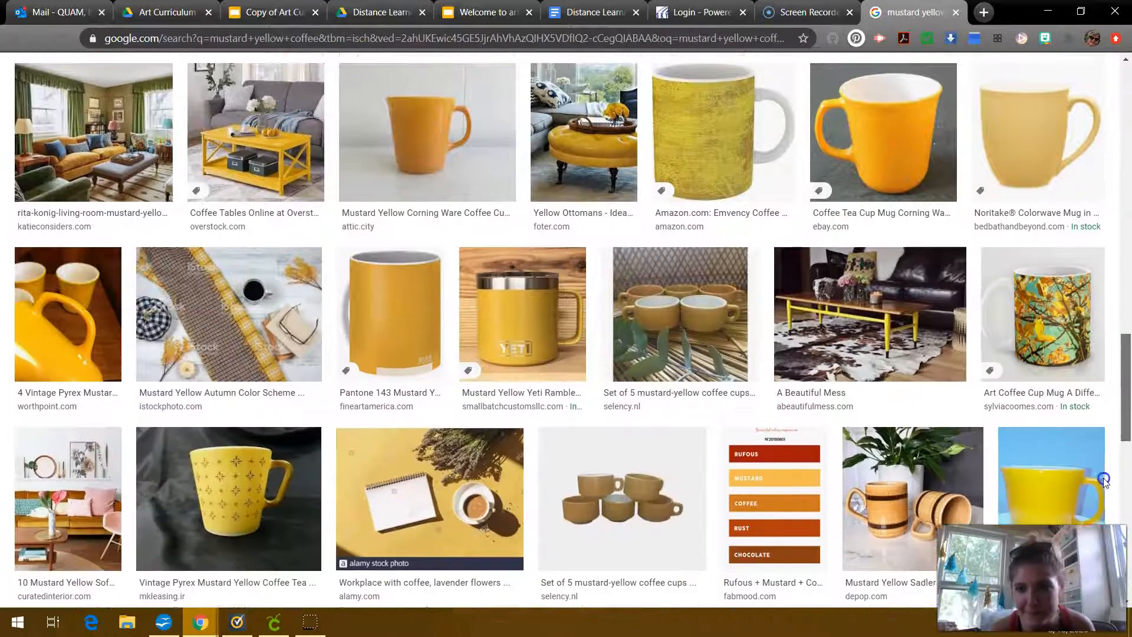
scroll("down", 3)
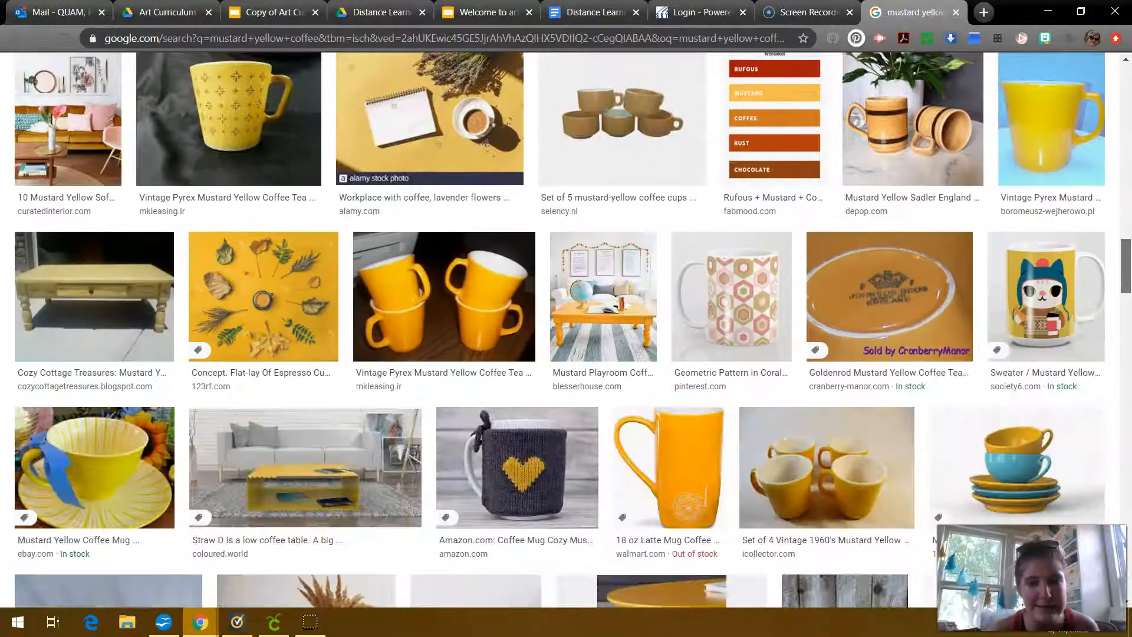
scroll("down", 3)
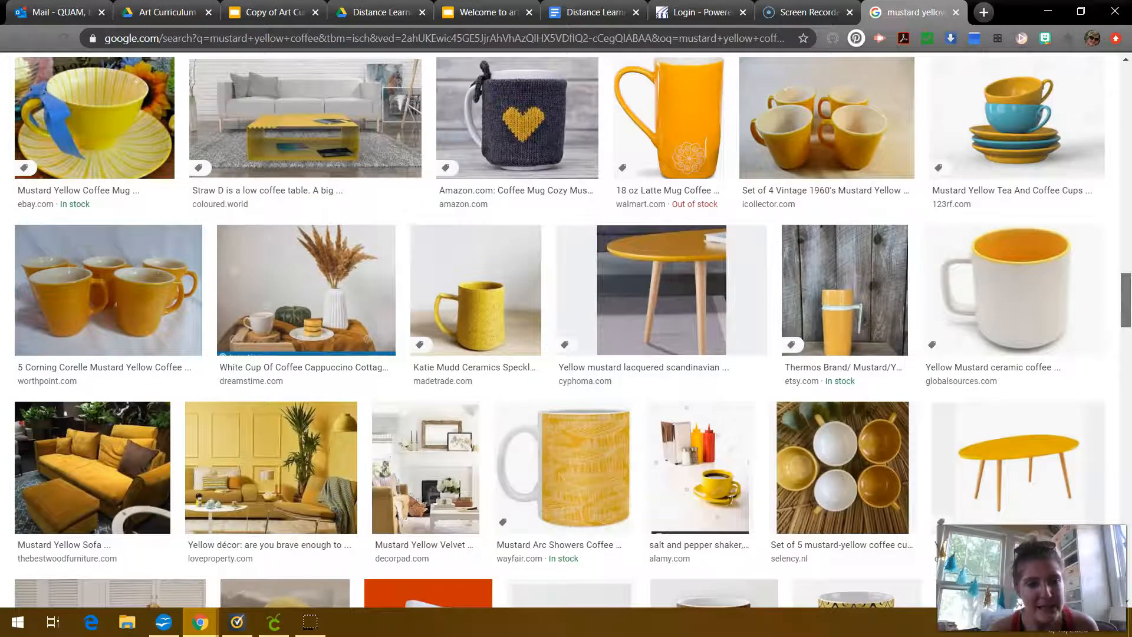
scroll("down", 3)
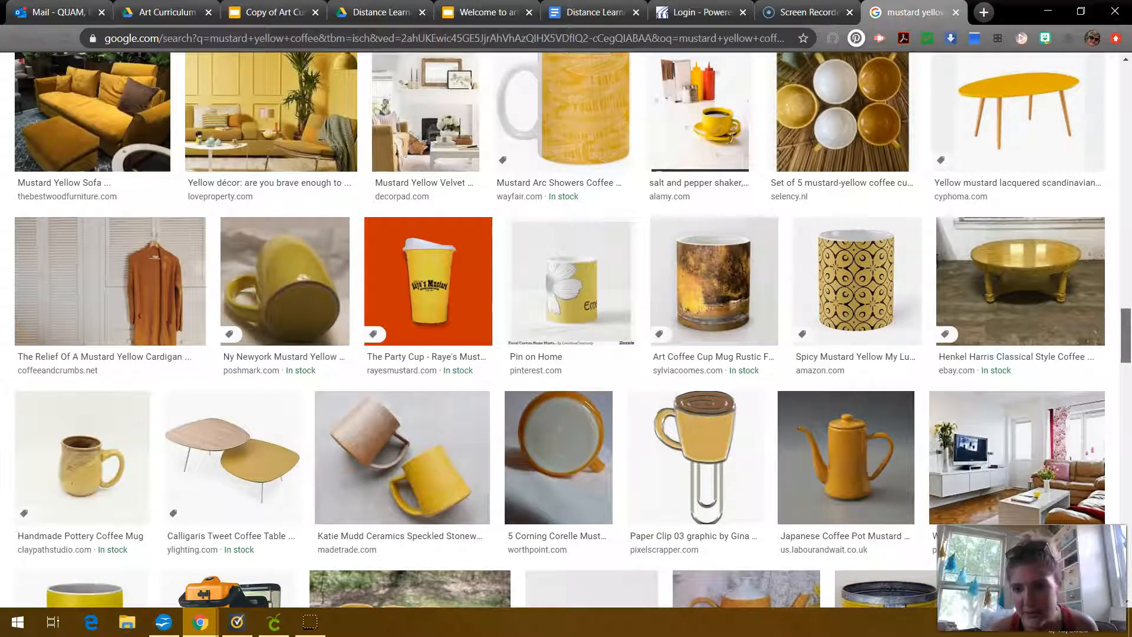
scroll("down", 3)
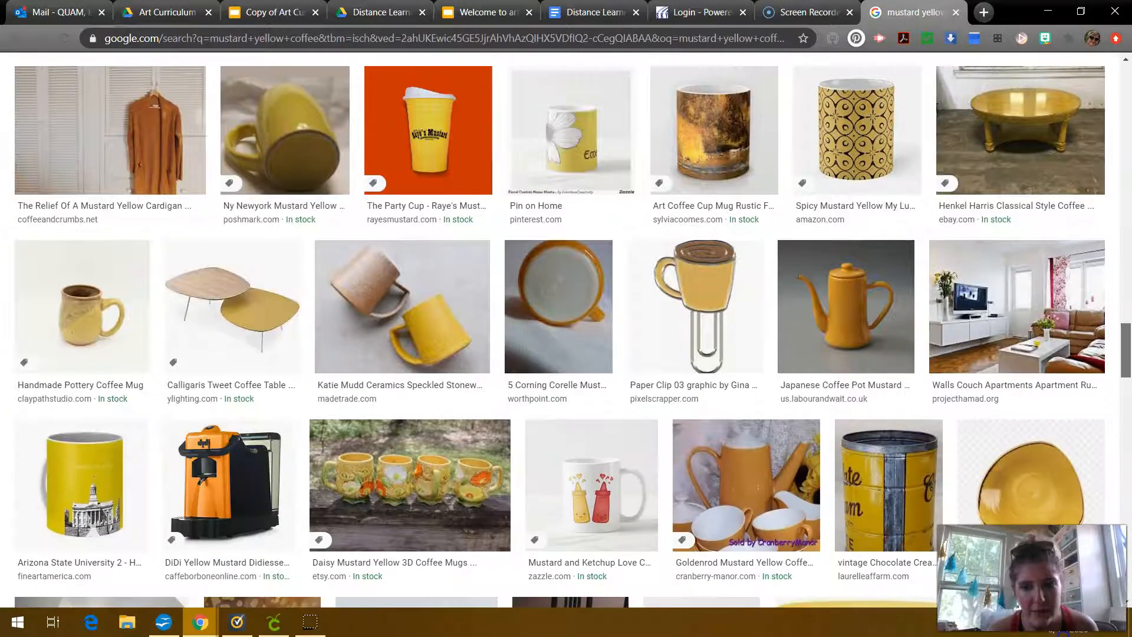
scroll("up", 3)
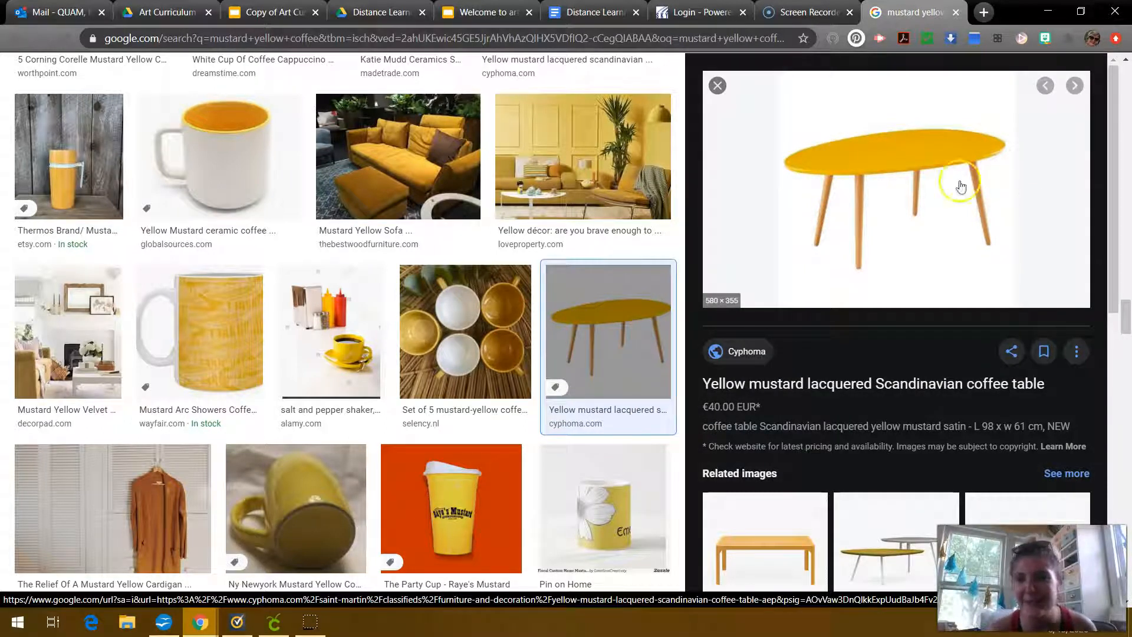
mouse_move(935, 303)
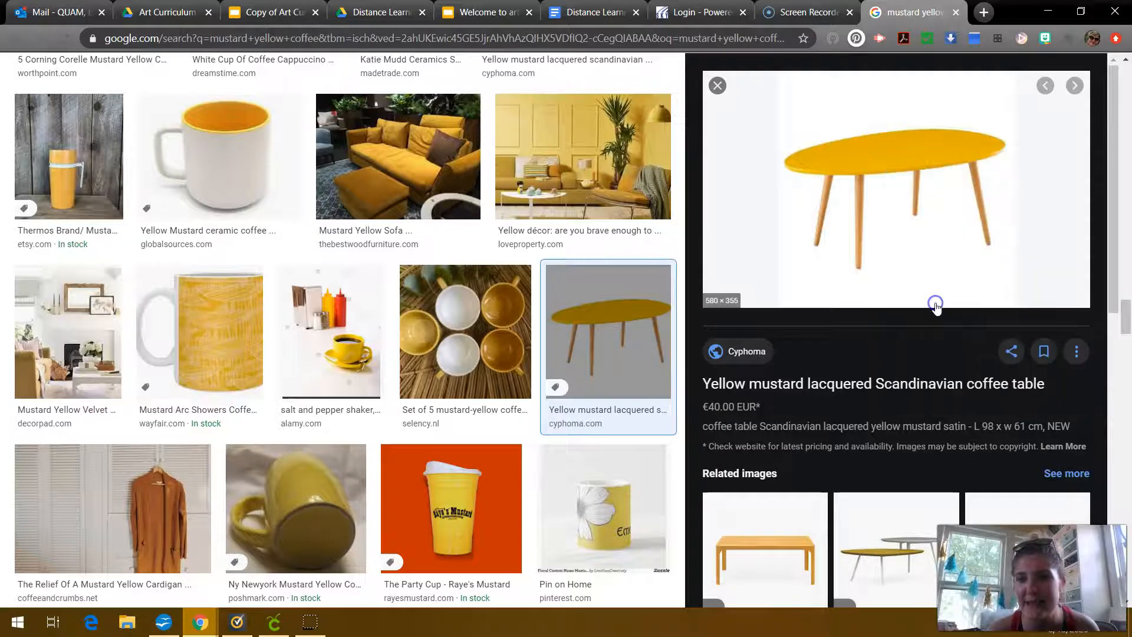
left_click(483, 12)
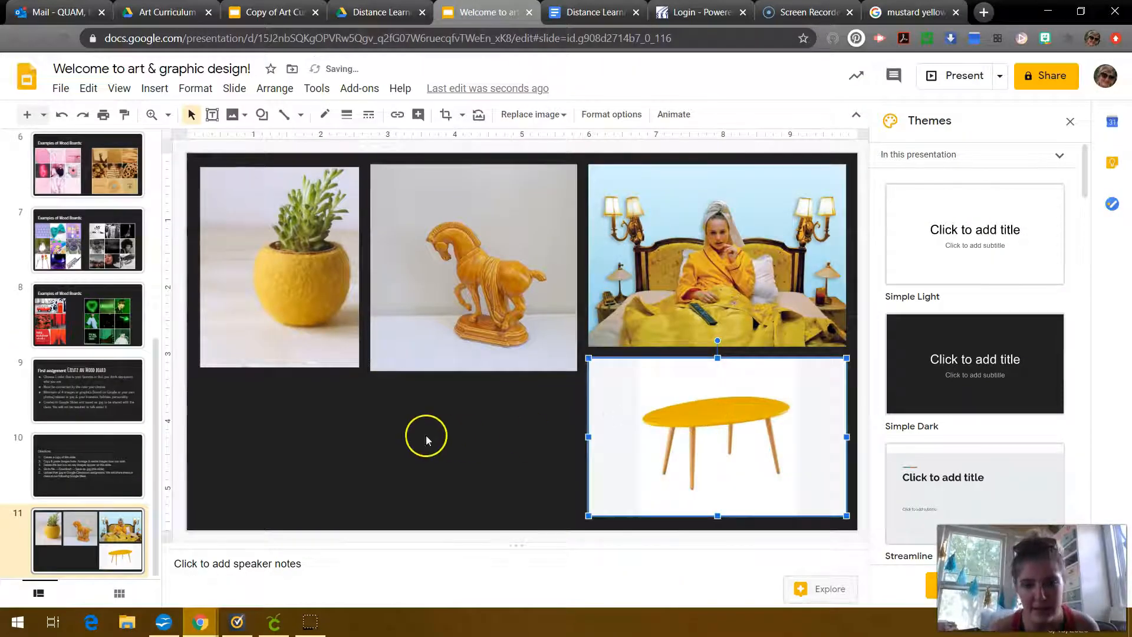
Position the pasted coffee table below the movie still and deselect it.
left_click(426, 441)
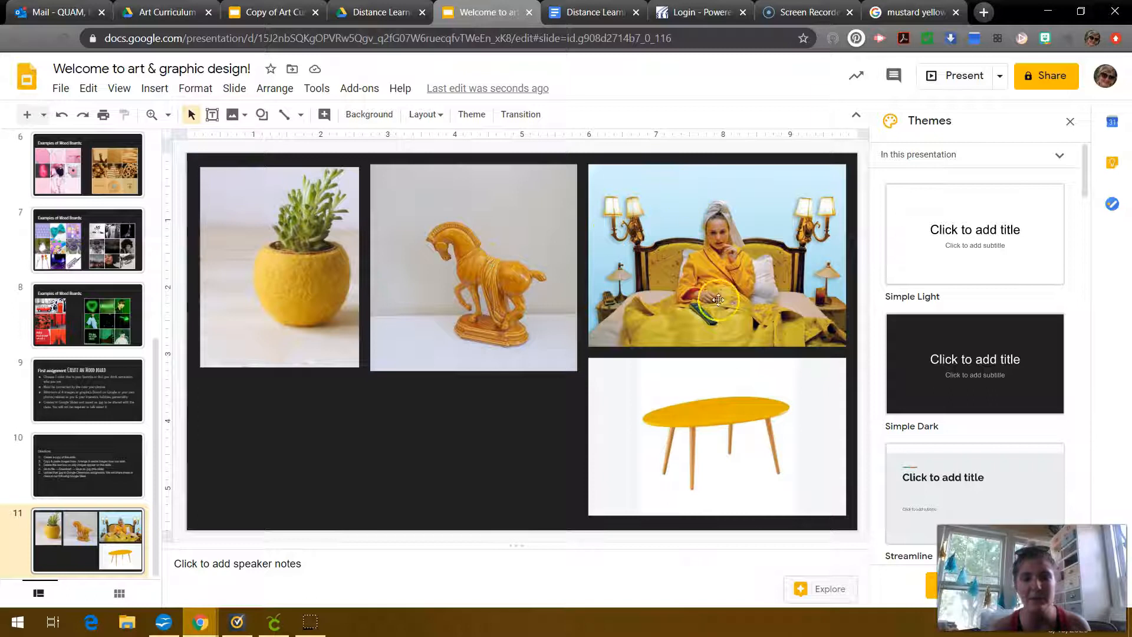
mouse_move(380, 435)
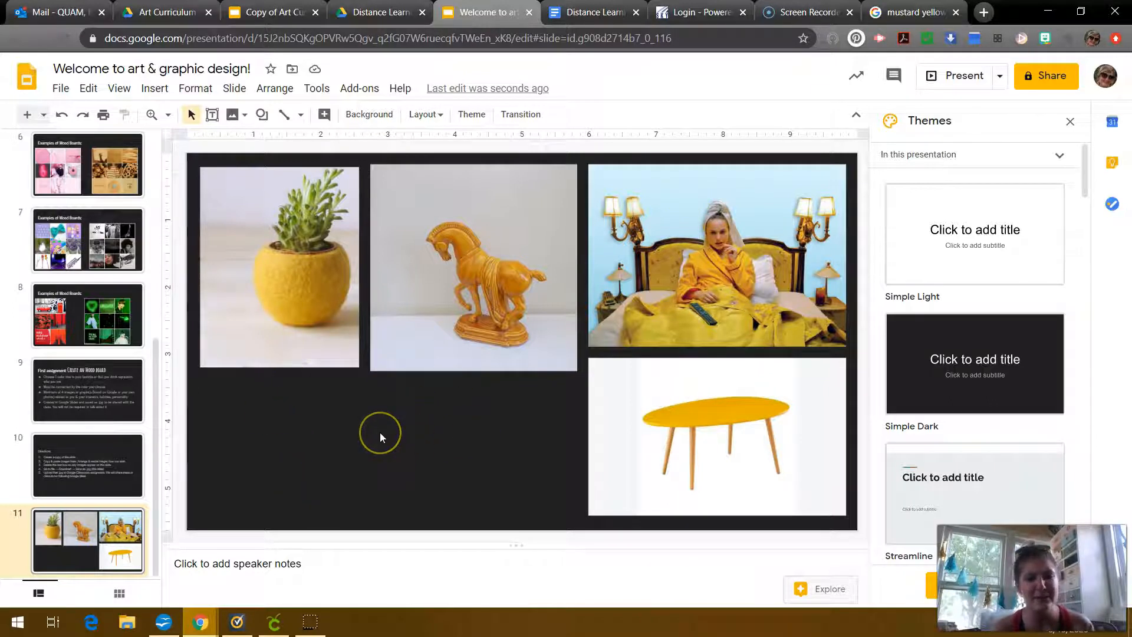
mouse_move(382, 437)
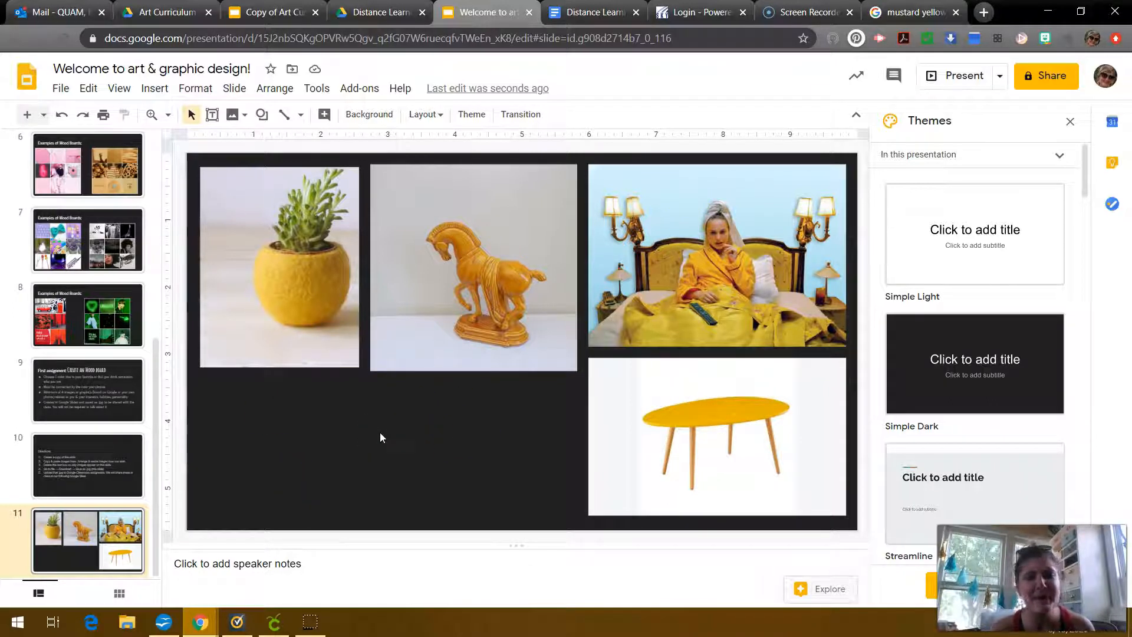
mouse_move(341, 433)
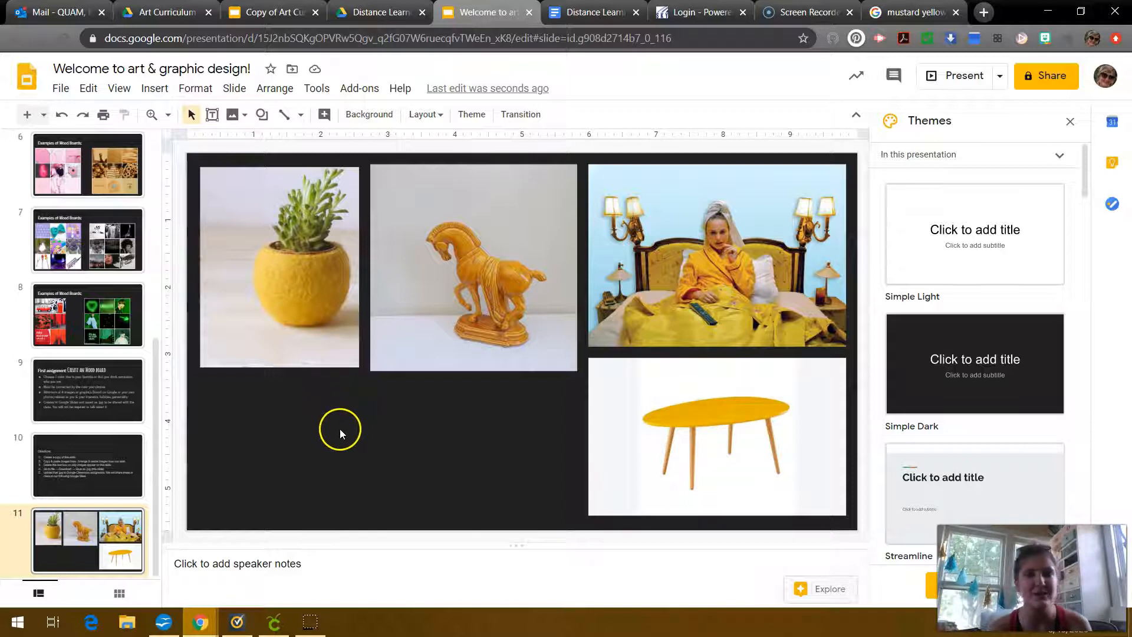
mouse_move(414, 471)
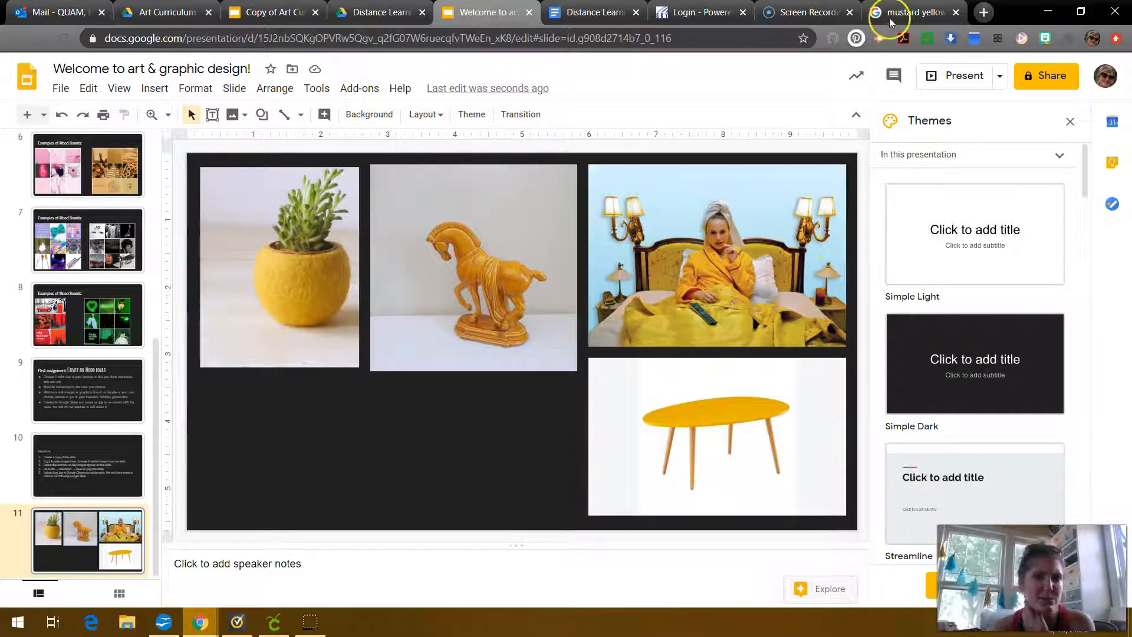
Close the coffee table preview and search Google Images for 'mustard yellow art'.
left_click(912, 12)
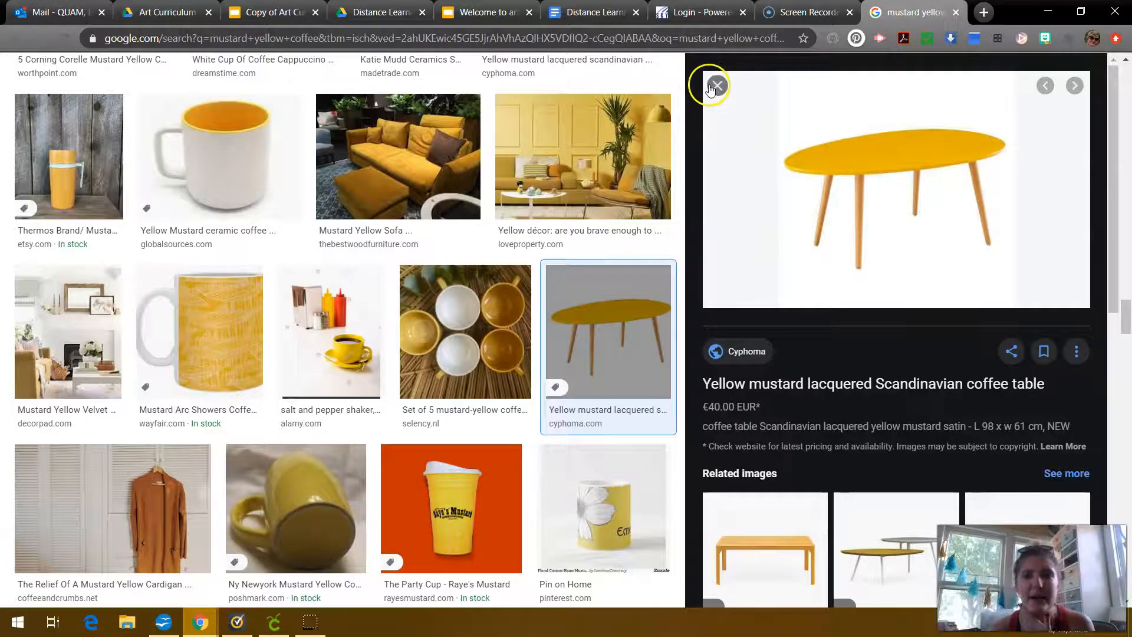
left_click(713, 84)
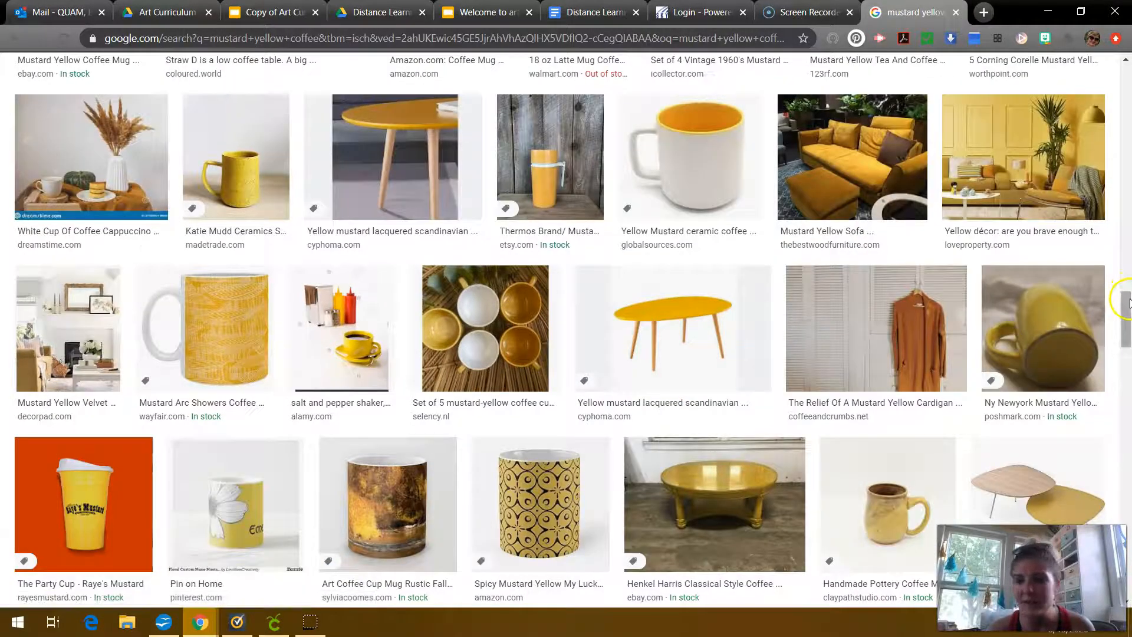
scroll("up", 3)
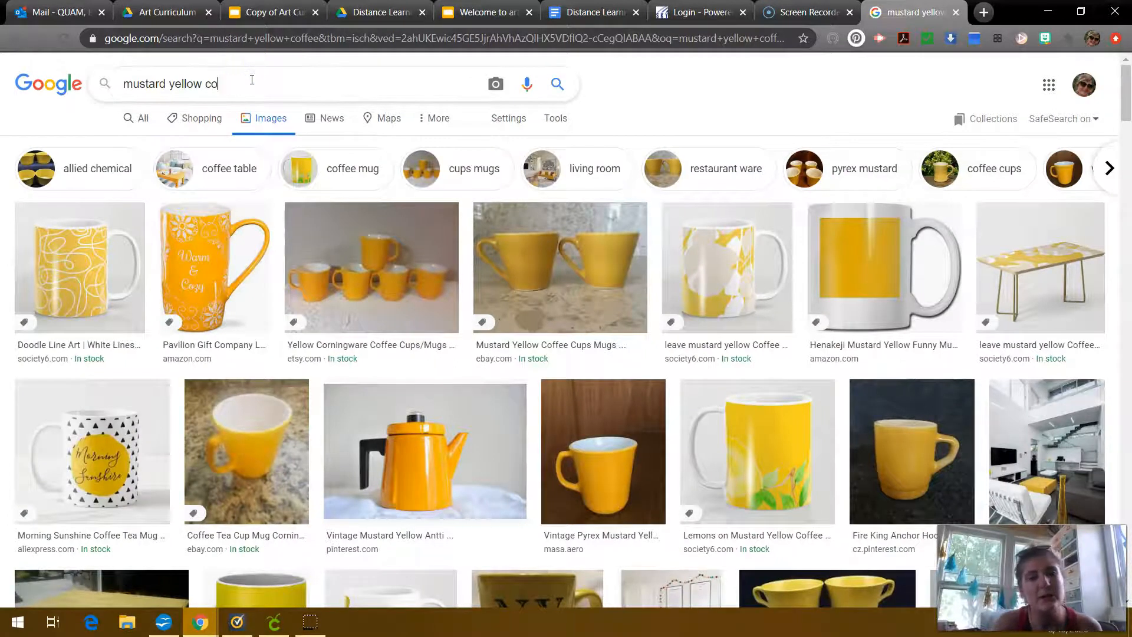
key("backspace")
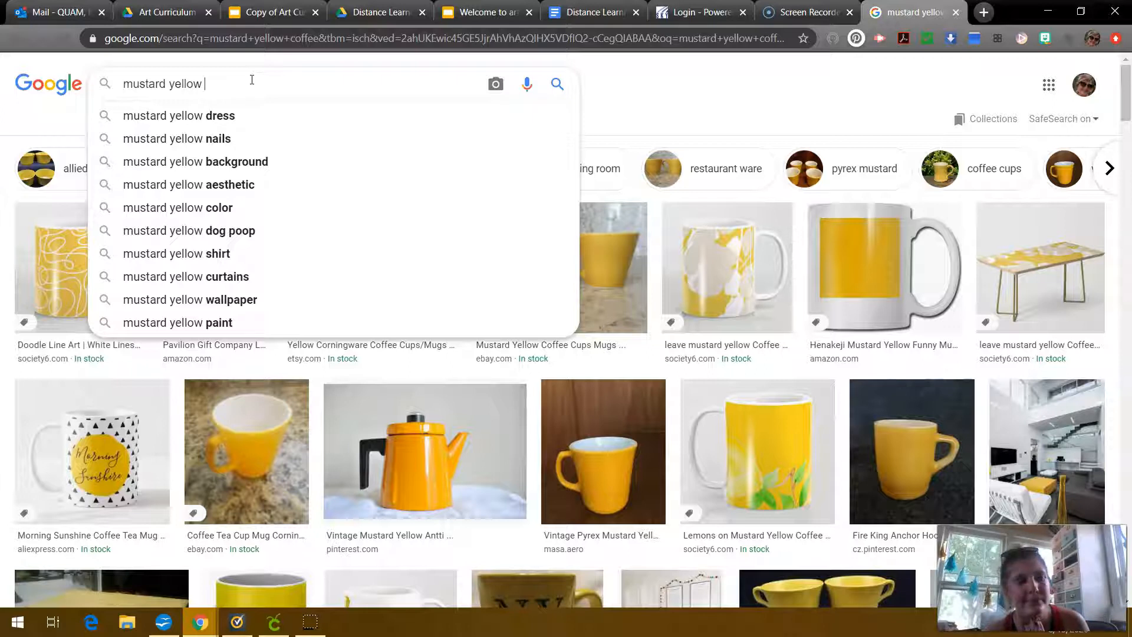
type("art")
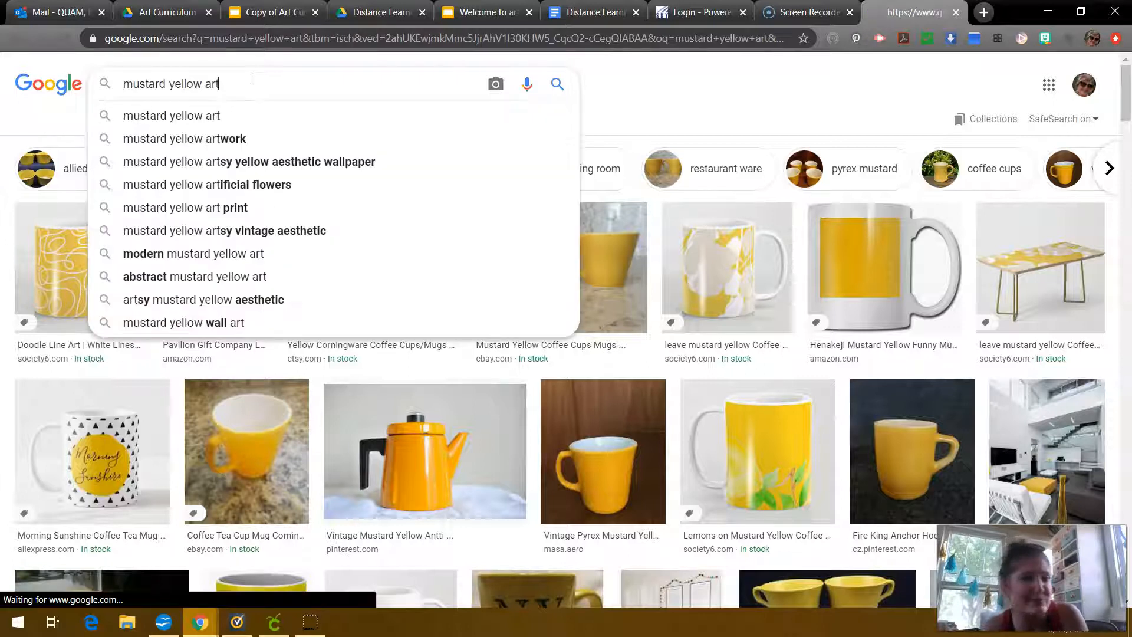
key("Return")
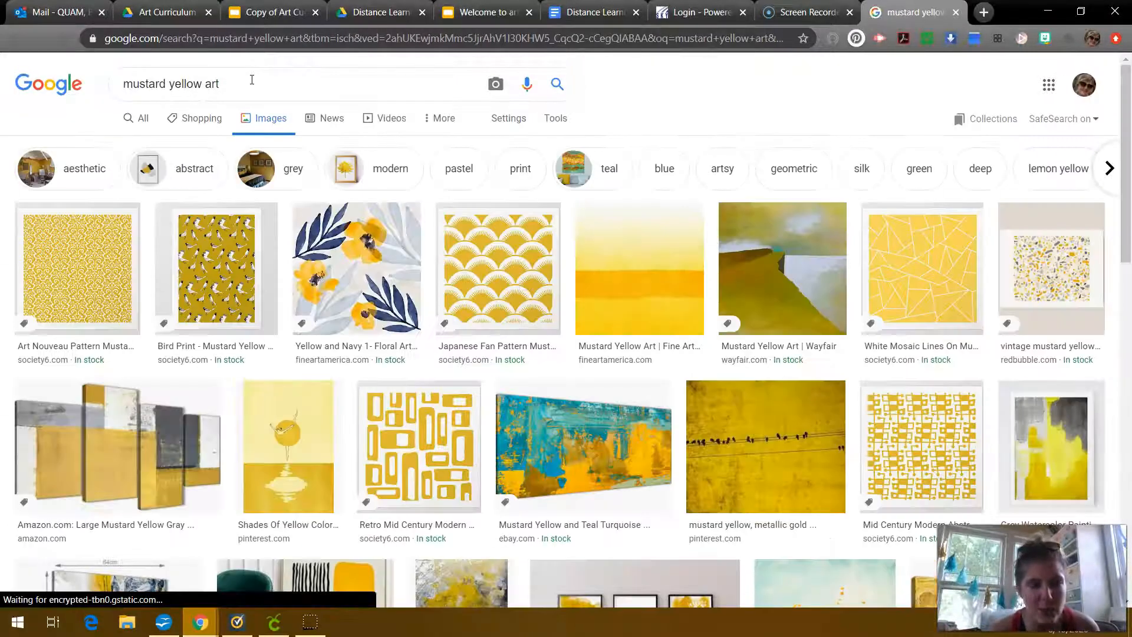
mouse_move(549, 462)
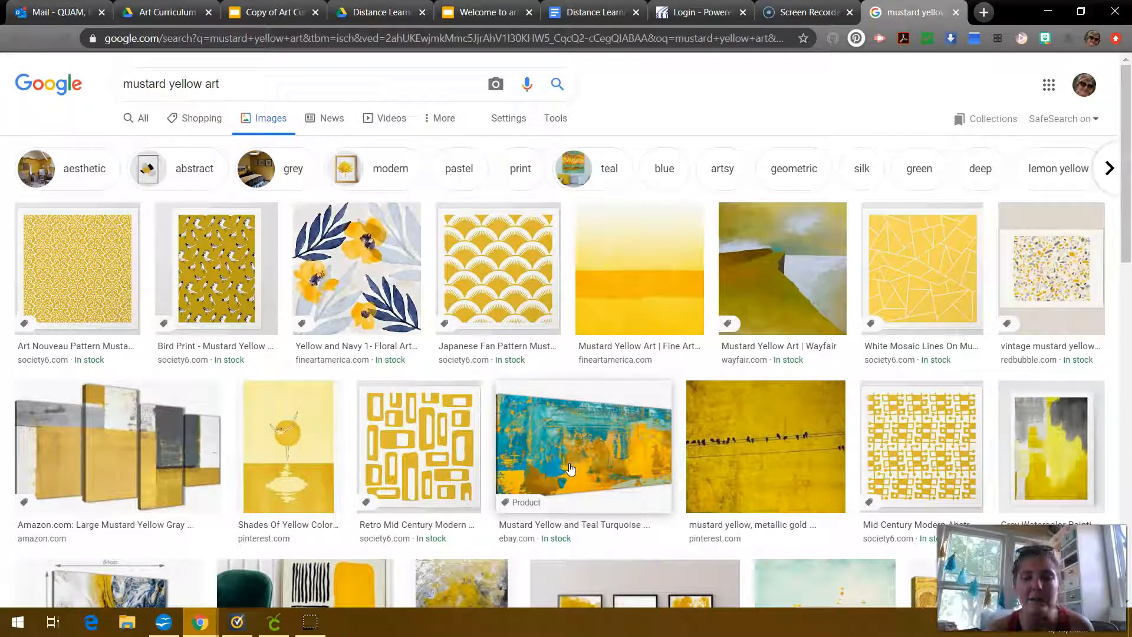
mouse_move(342, 302)
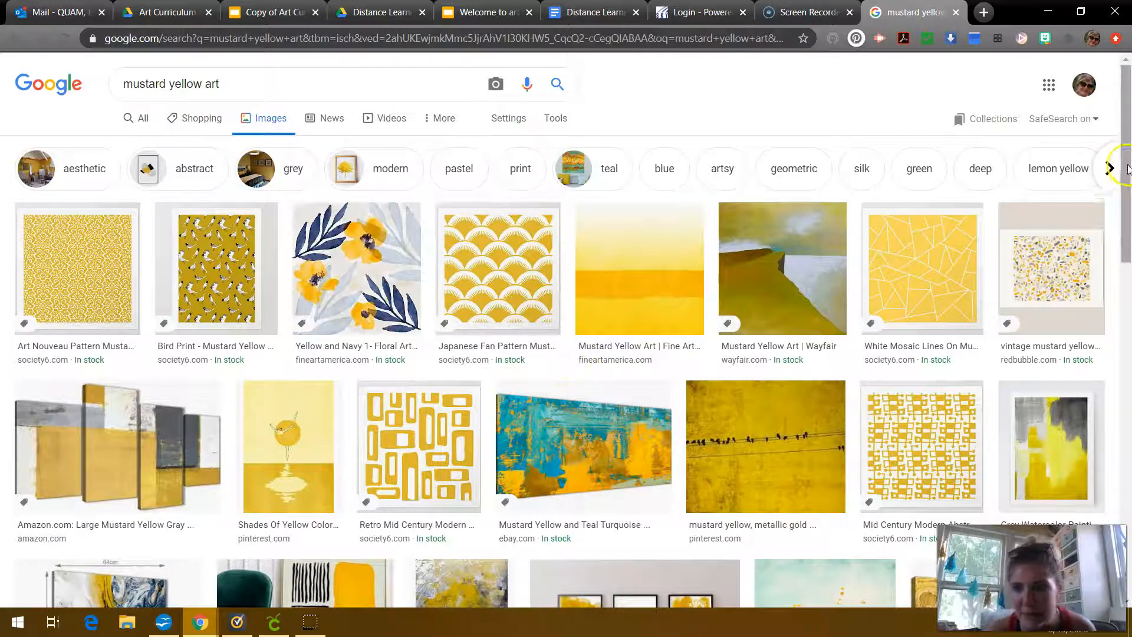
Refine to 'mustard yellow scandinavian art' and copy the framed black-and-yellow mountain print.
scroll("down", 3)
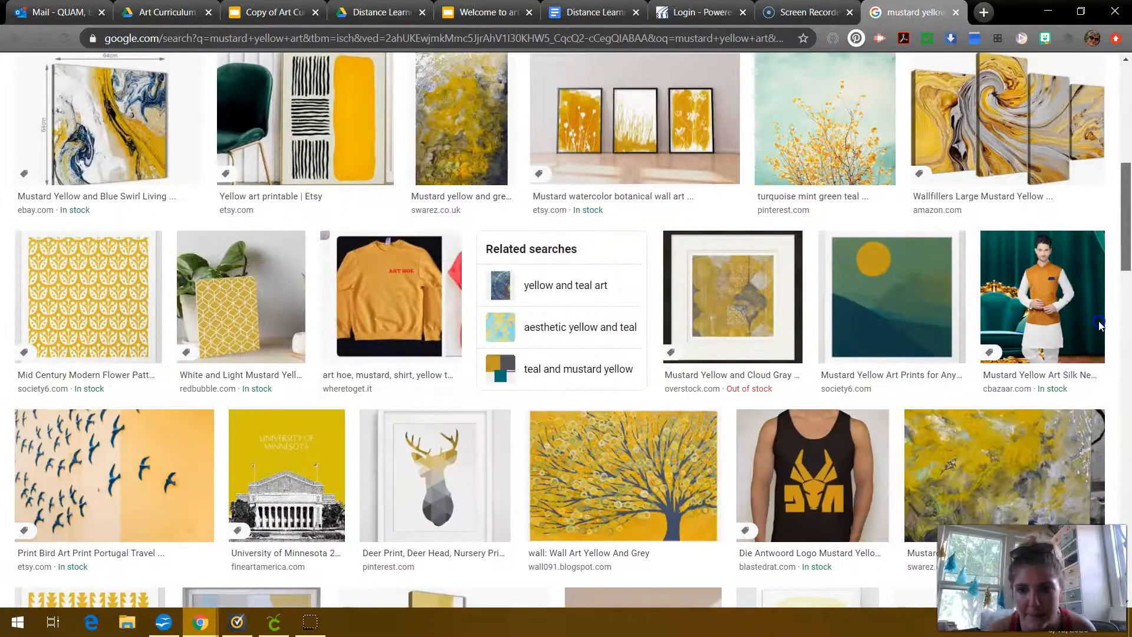
scroll("down", 3)
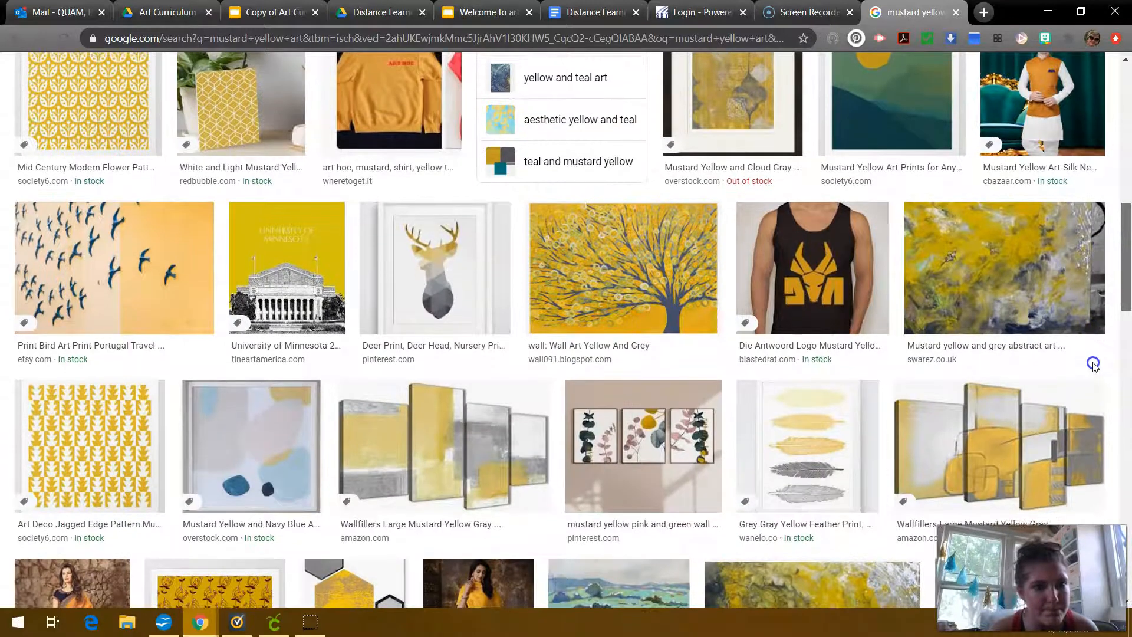
scroll("up", 3)
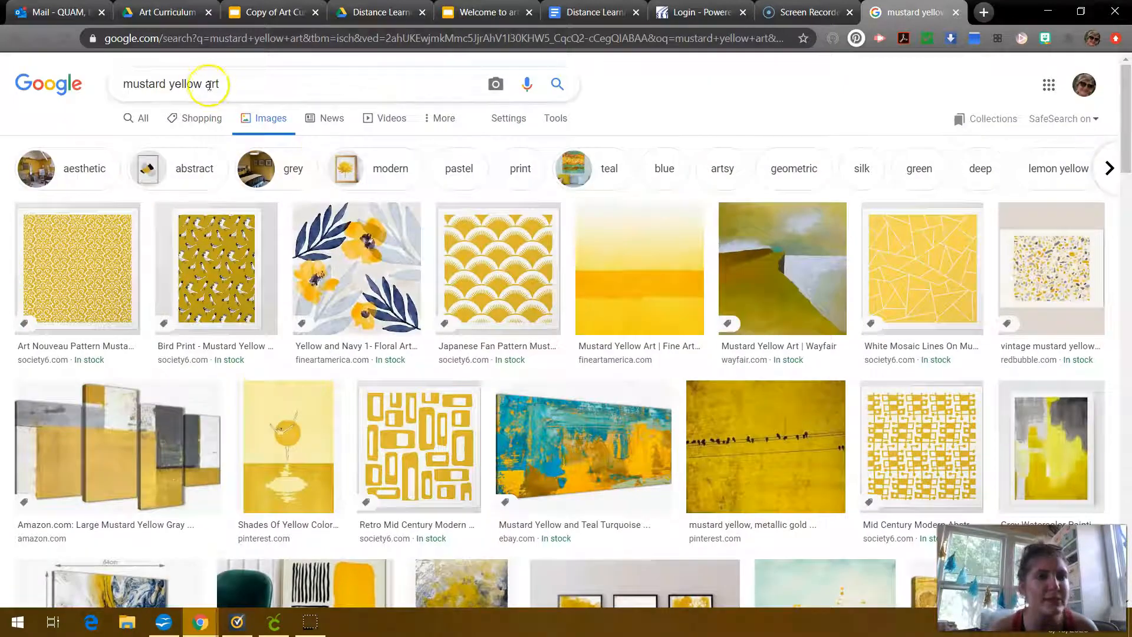
type("scandinavian")
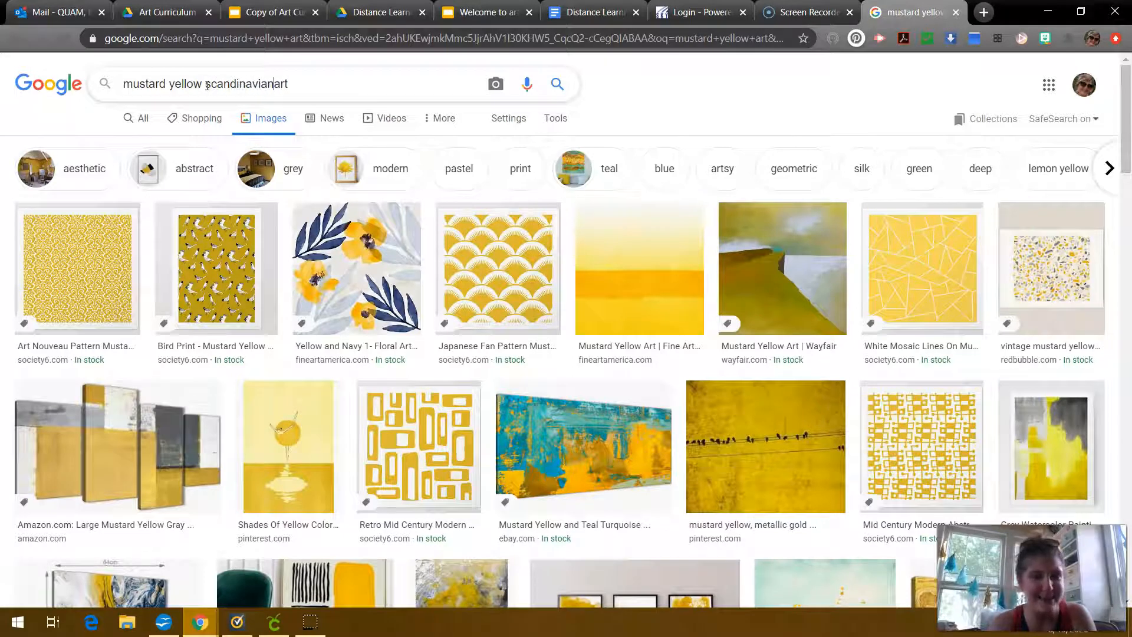
key("Return")
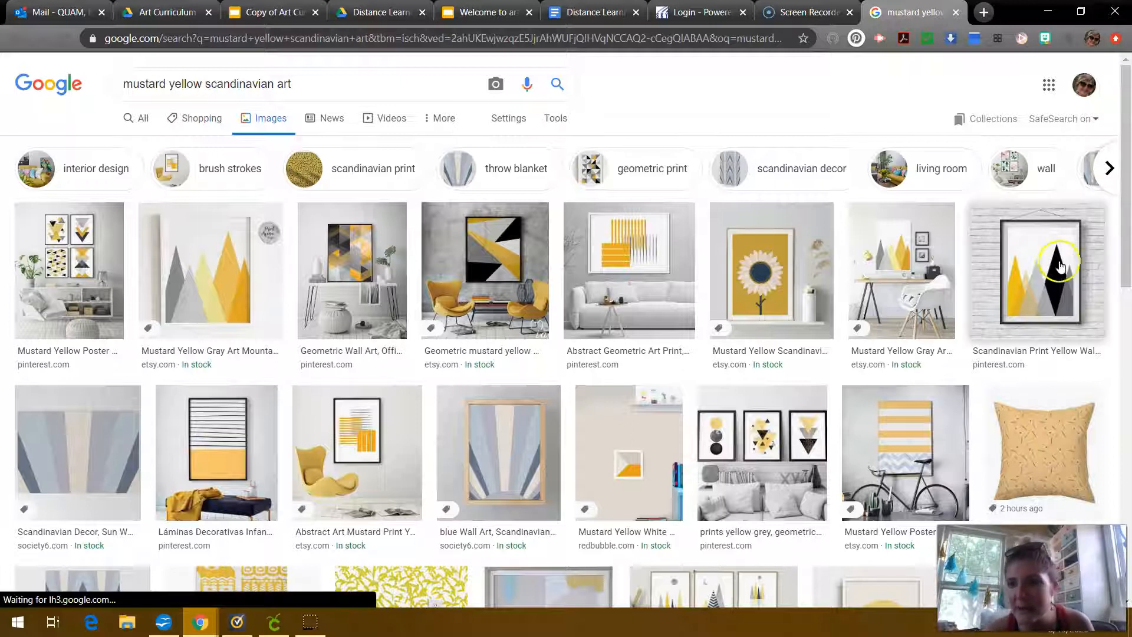
left_click(1035, 271)
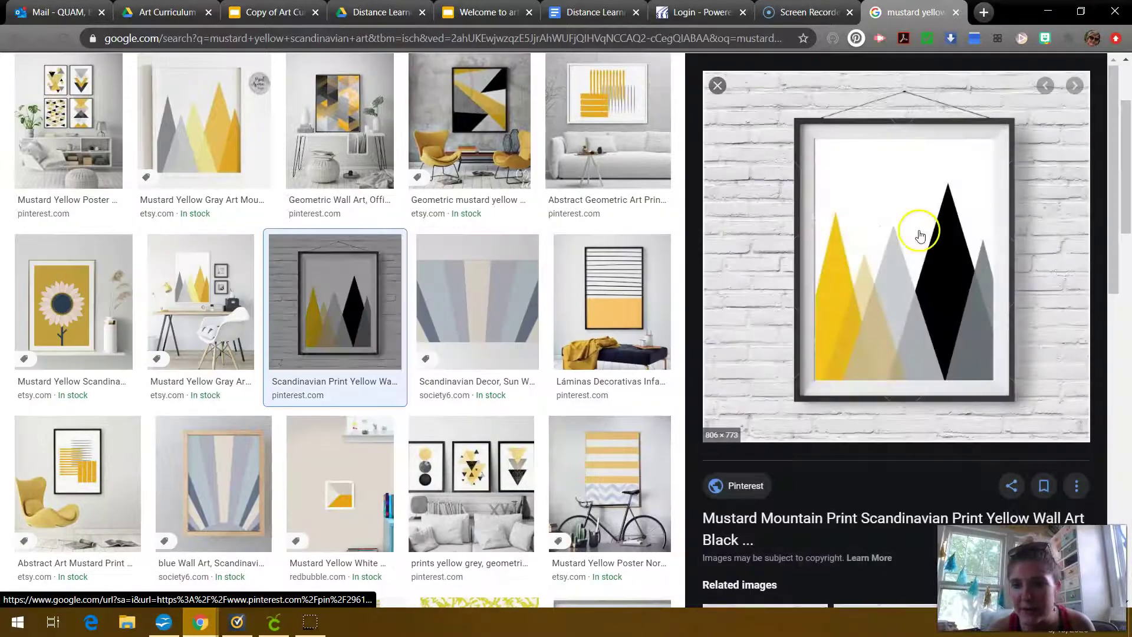
right_click(921, 235)
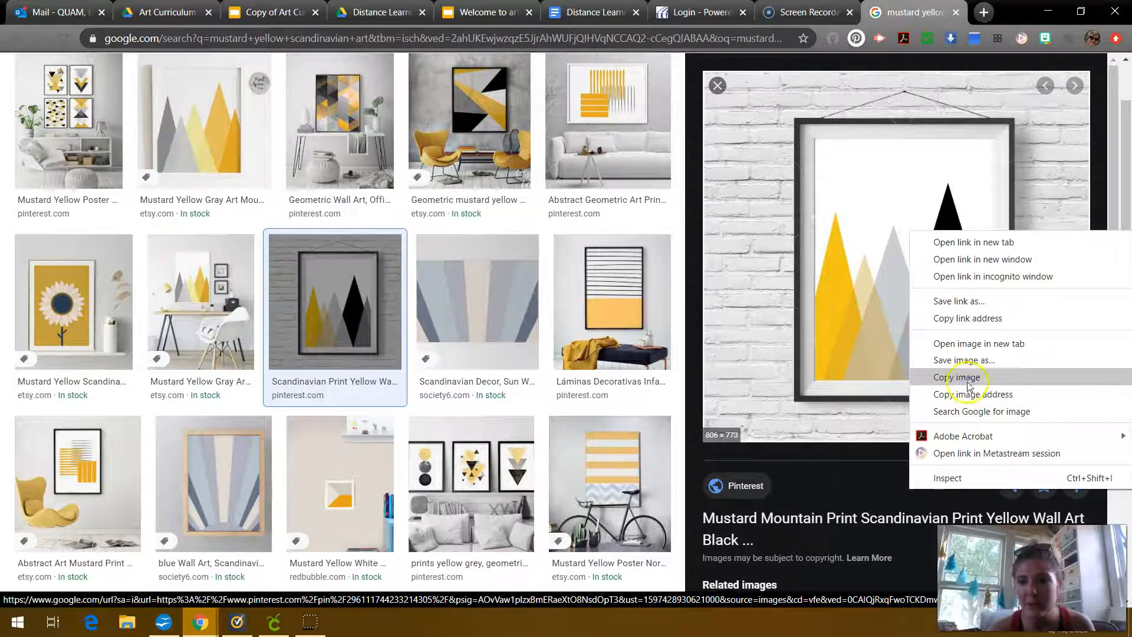
left_click(484, 12)
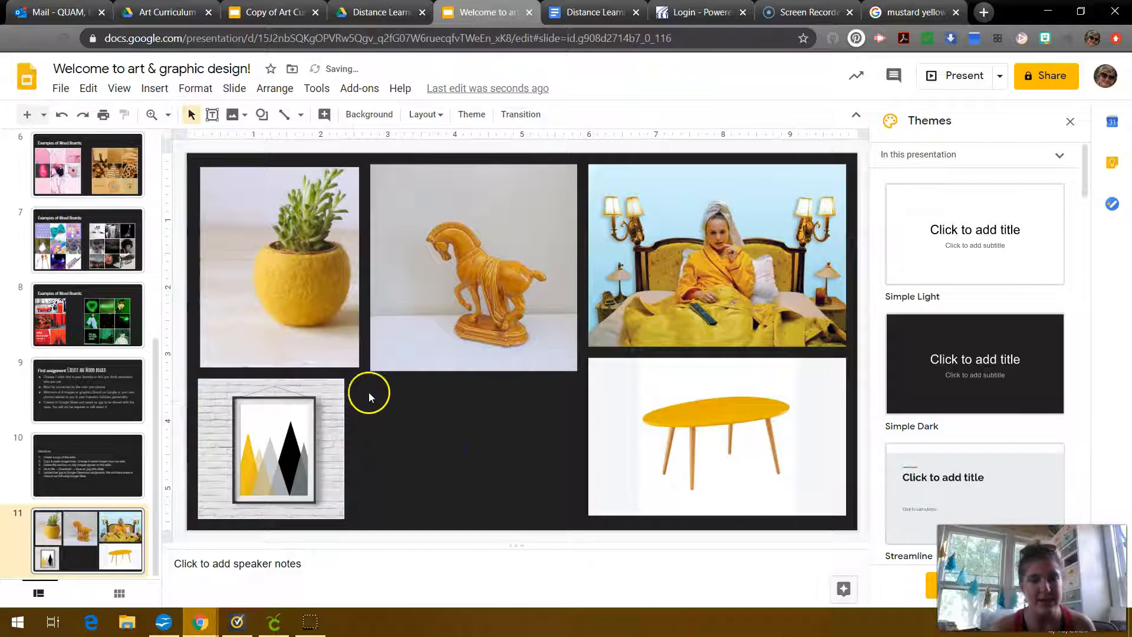
mouse_move(385, 482)
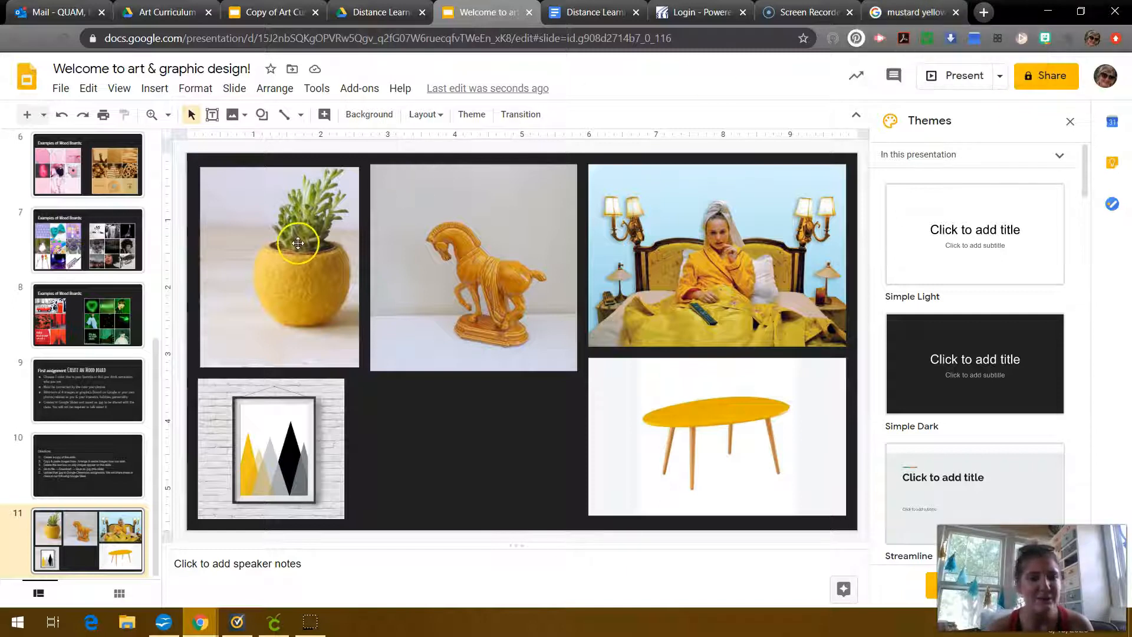
mouse_move(681, 398)
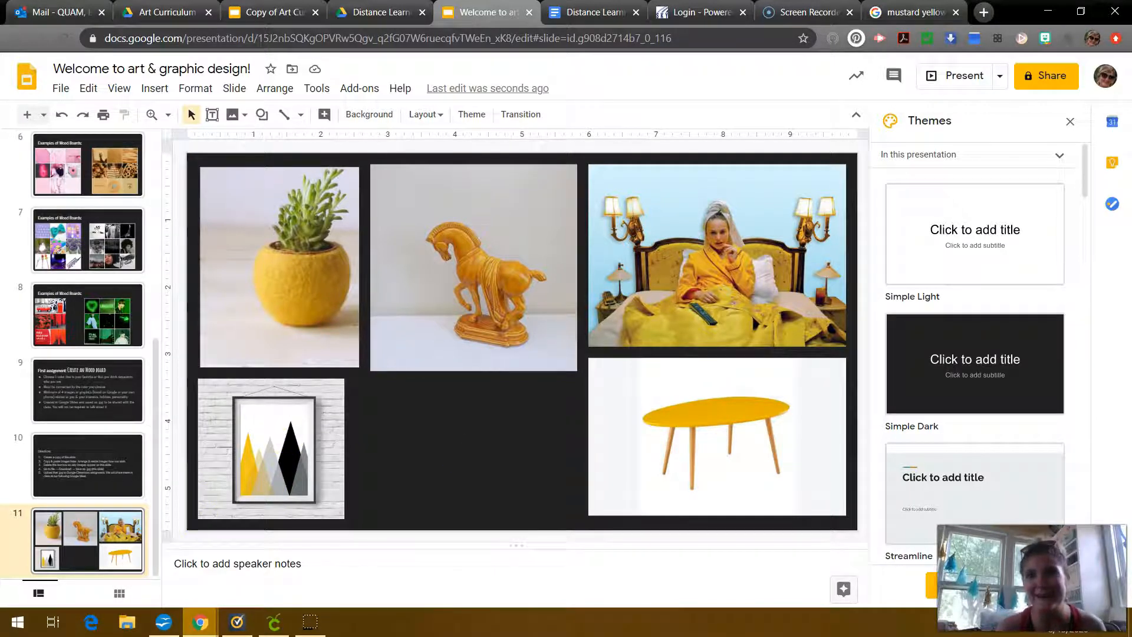
Paste the framed mountain print beneath the potted plant photo on slide 11.
left_click(911, 12)
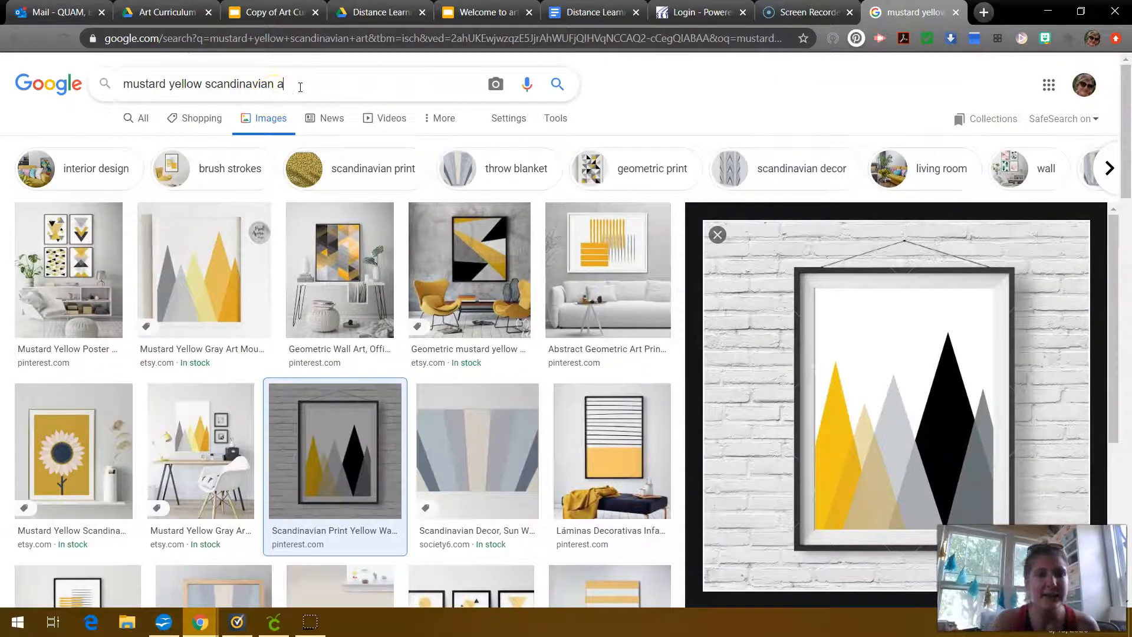
Search 'mustard yellow camera' and copy the enlarged yellow Konica Pop camera preview.
key("Backspace")
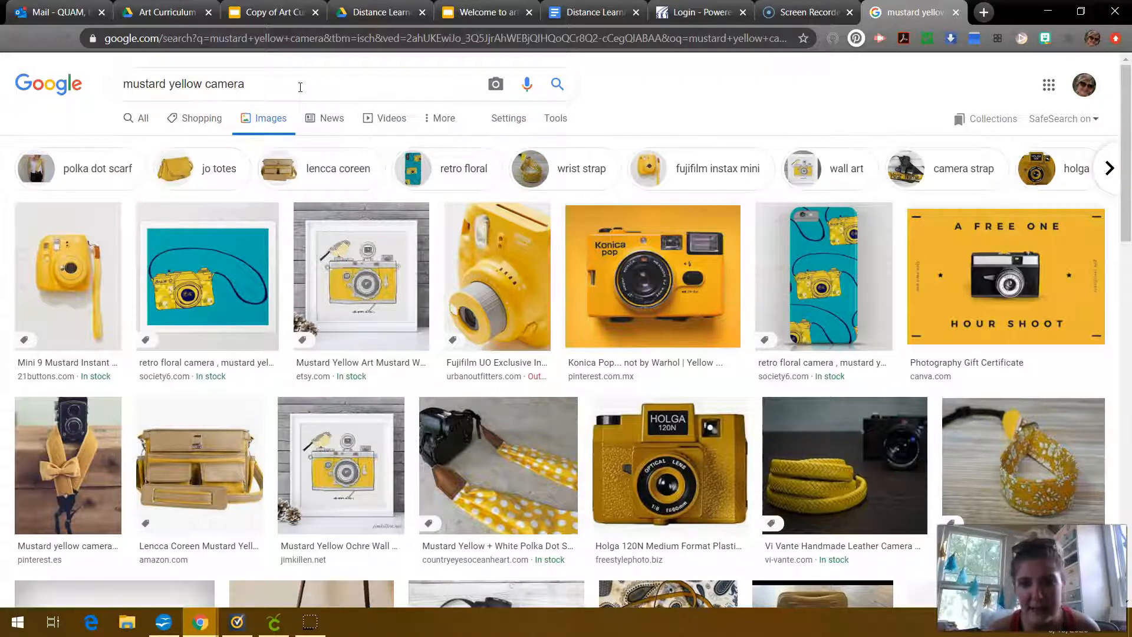
mouse_move(916, 142)
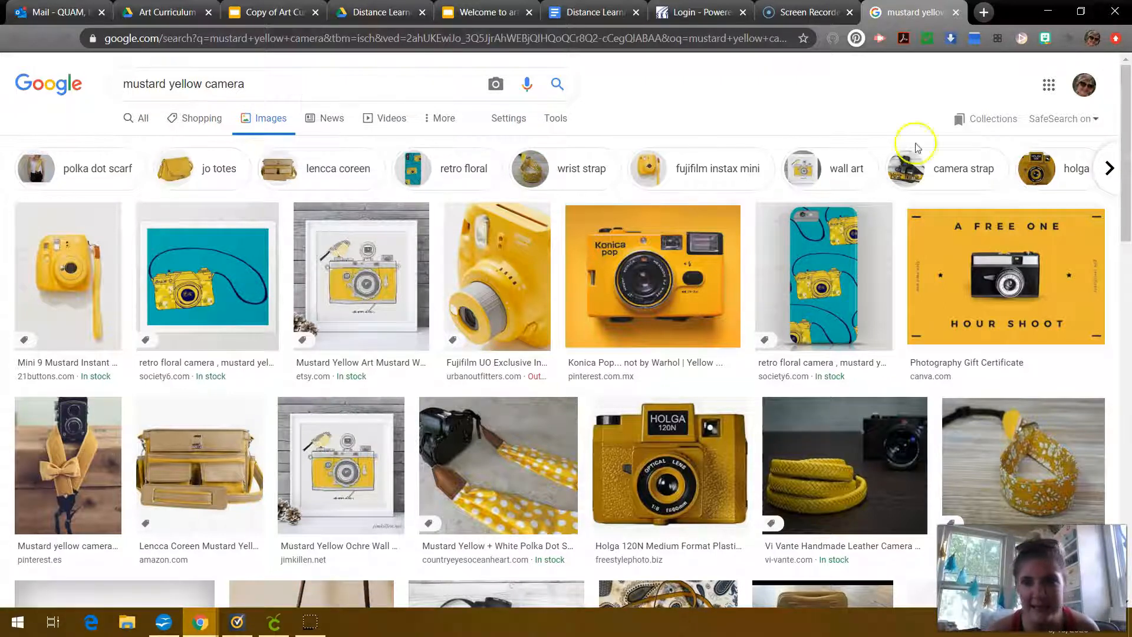
scroll("down", 3)
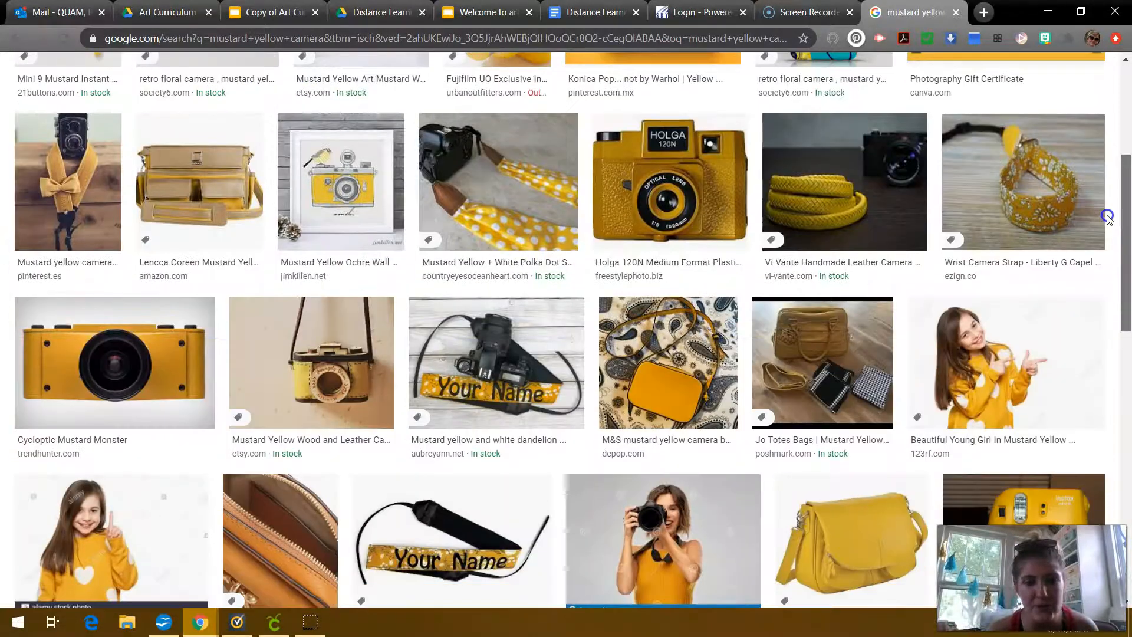
scroll("up", 3)
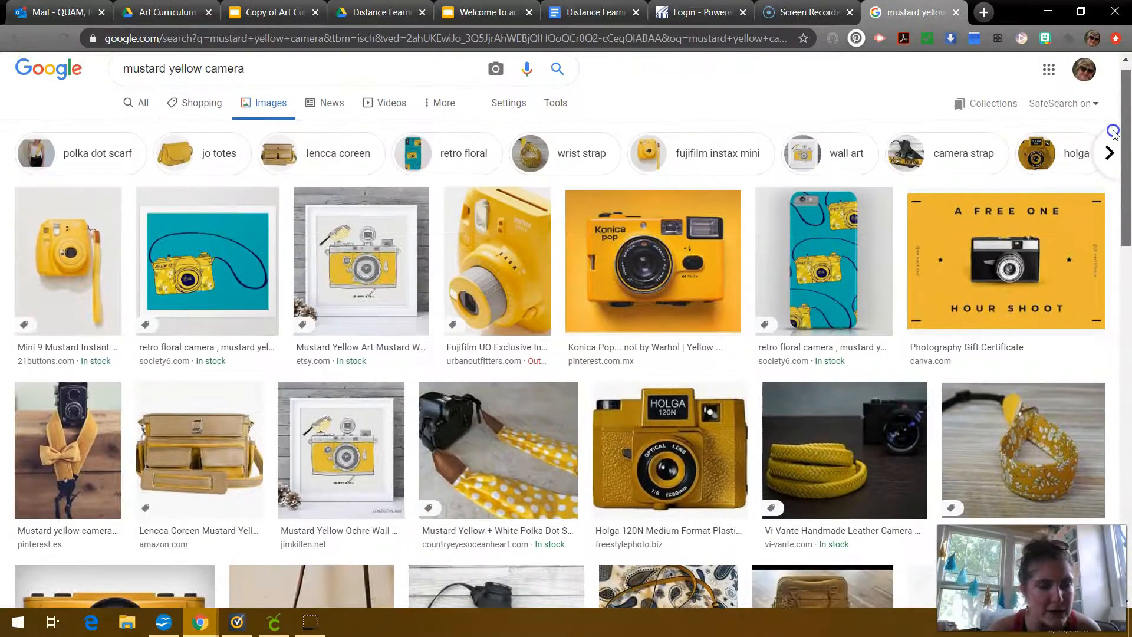
left_click(651, 261)
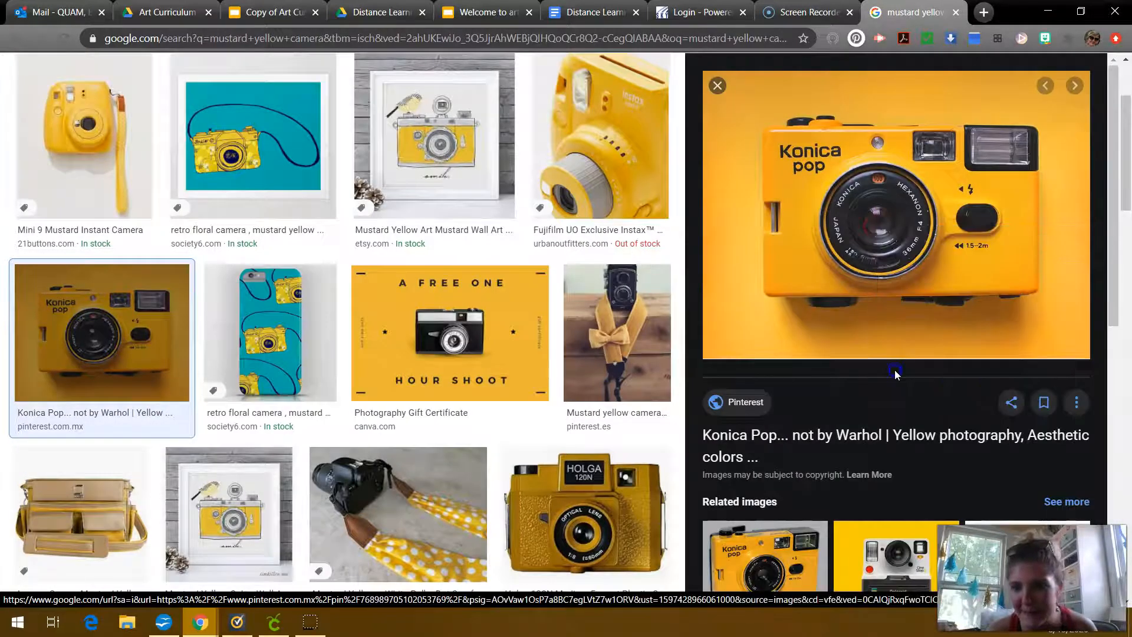
left_click(483, 12)
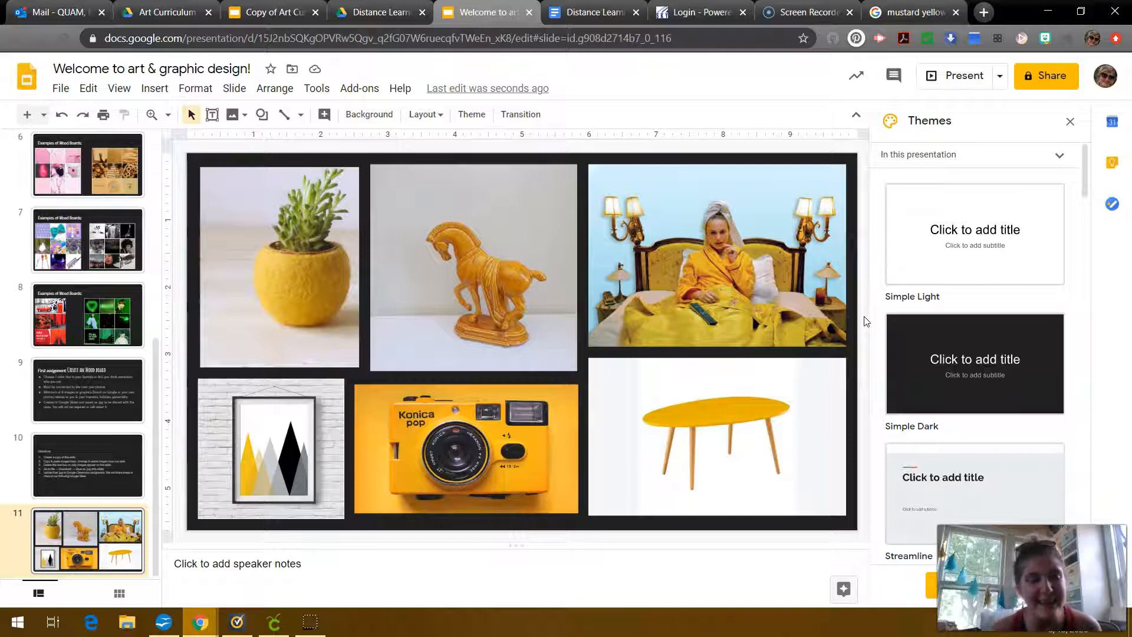
left_click(87, 465)
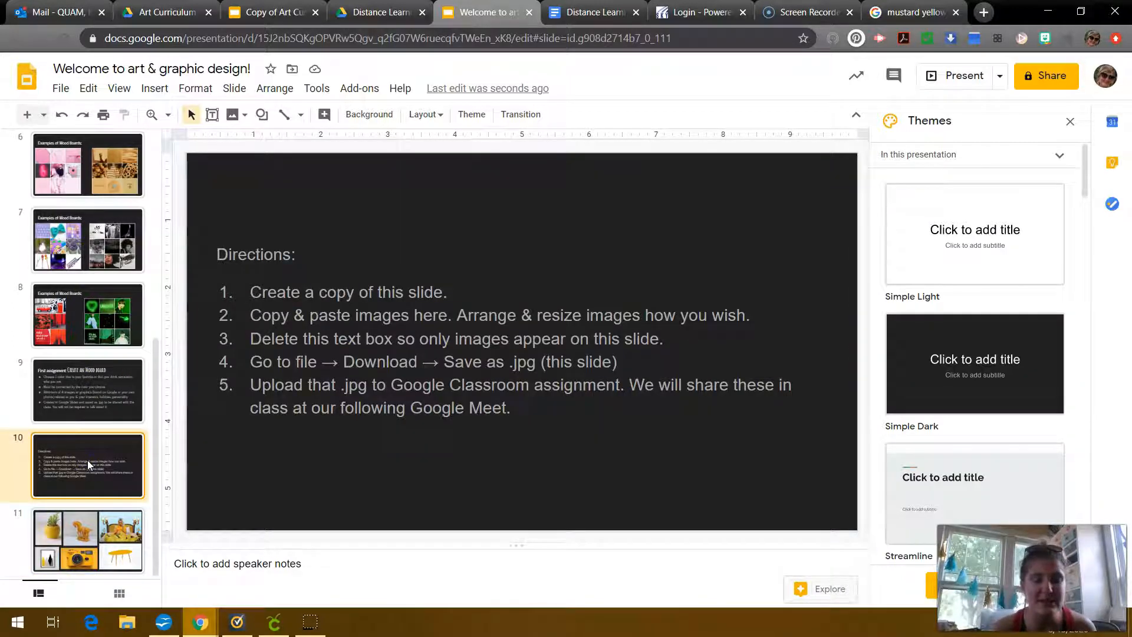
mouse_move(568, 266)
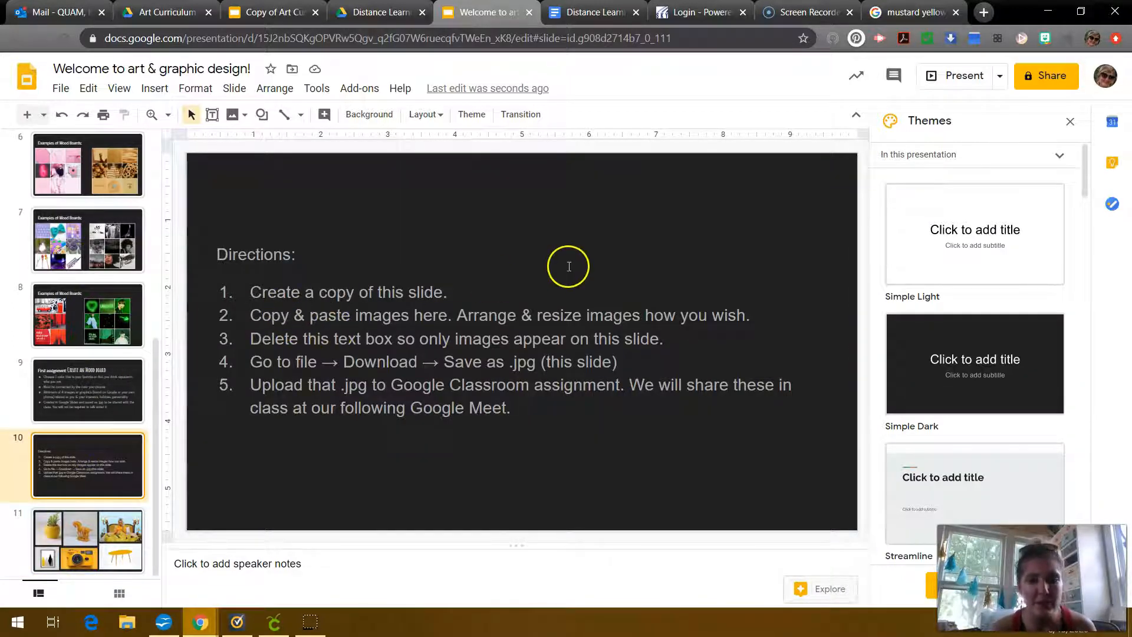
mouse_move(431, 339)
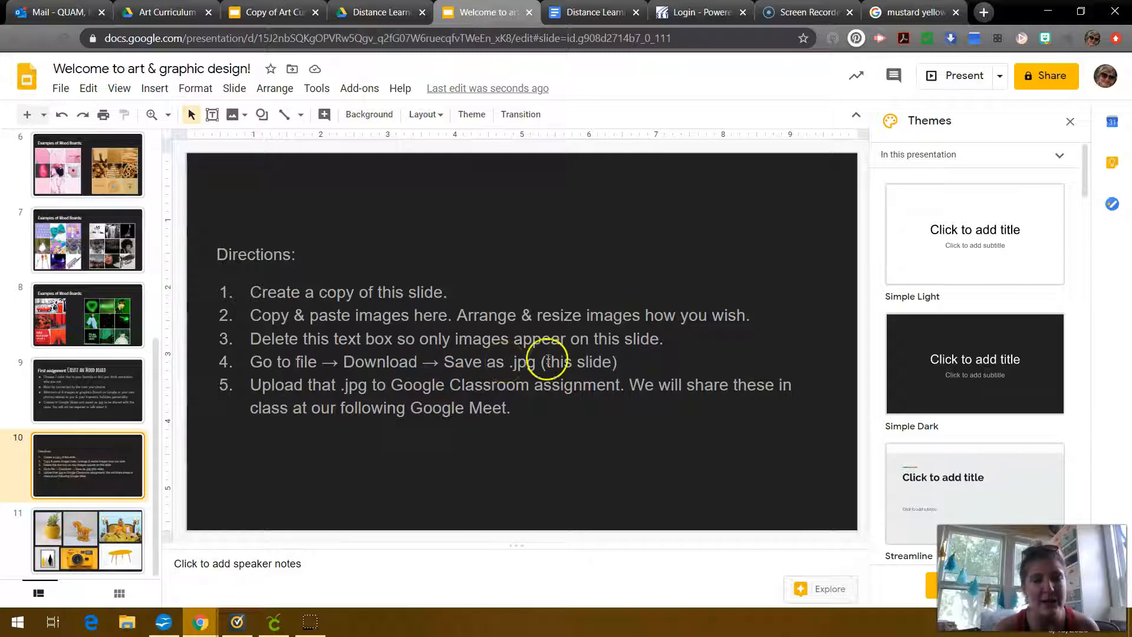
left_click(87, 540)
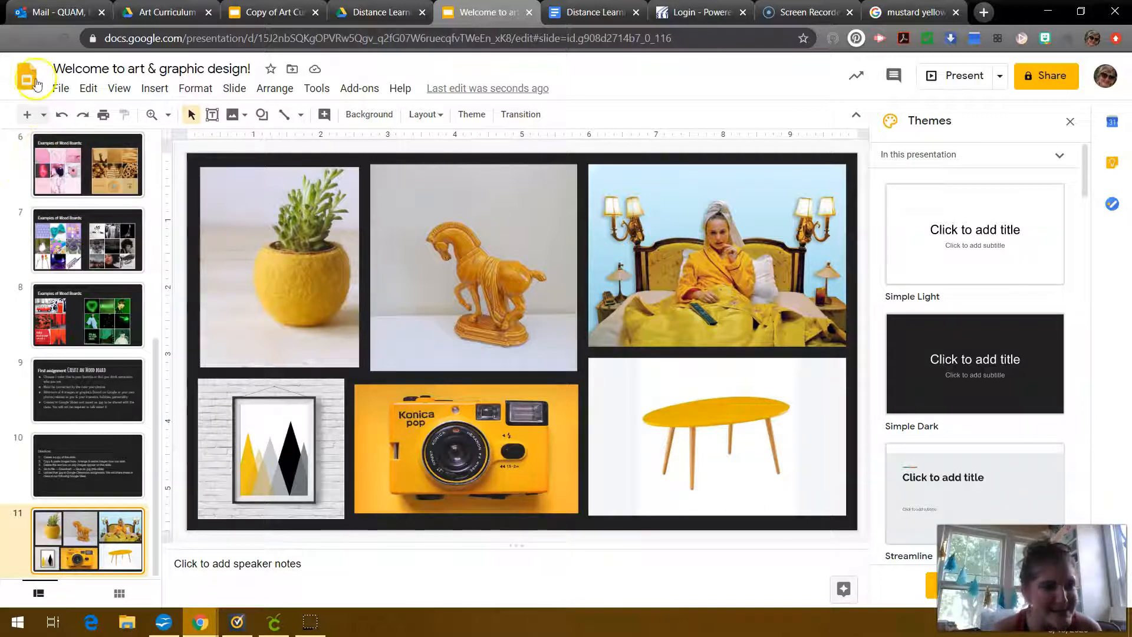
Download the current mood board slide as a JPEG image and open the downloaded file.
left_click(61, 88)
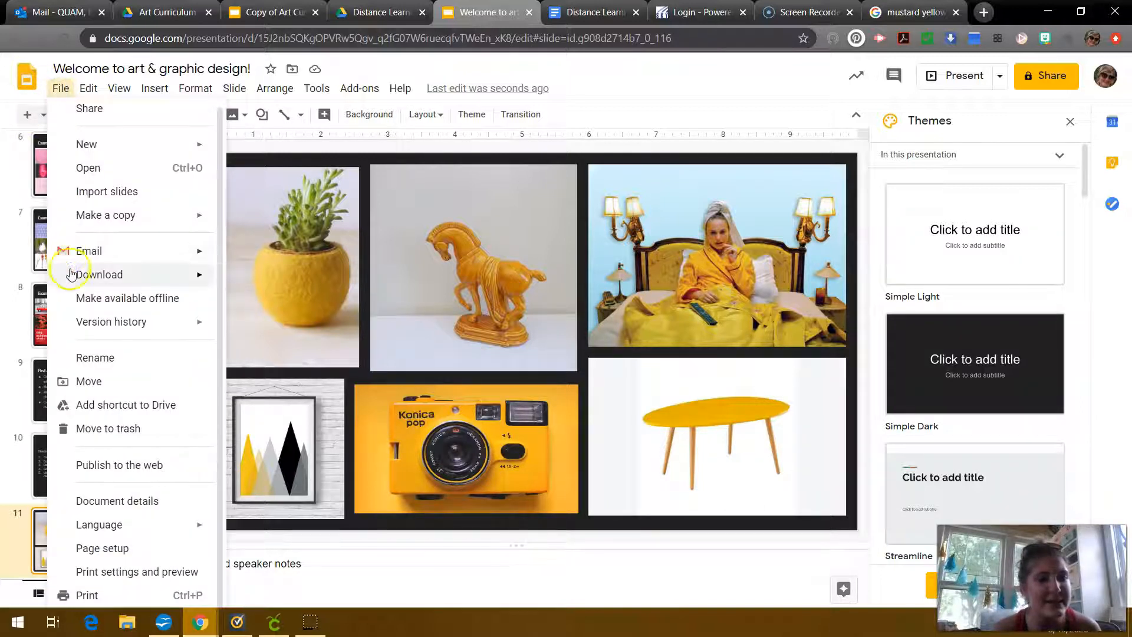
left_click(99, 274)
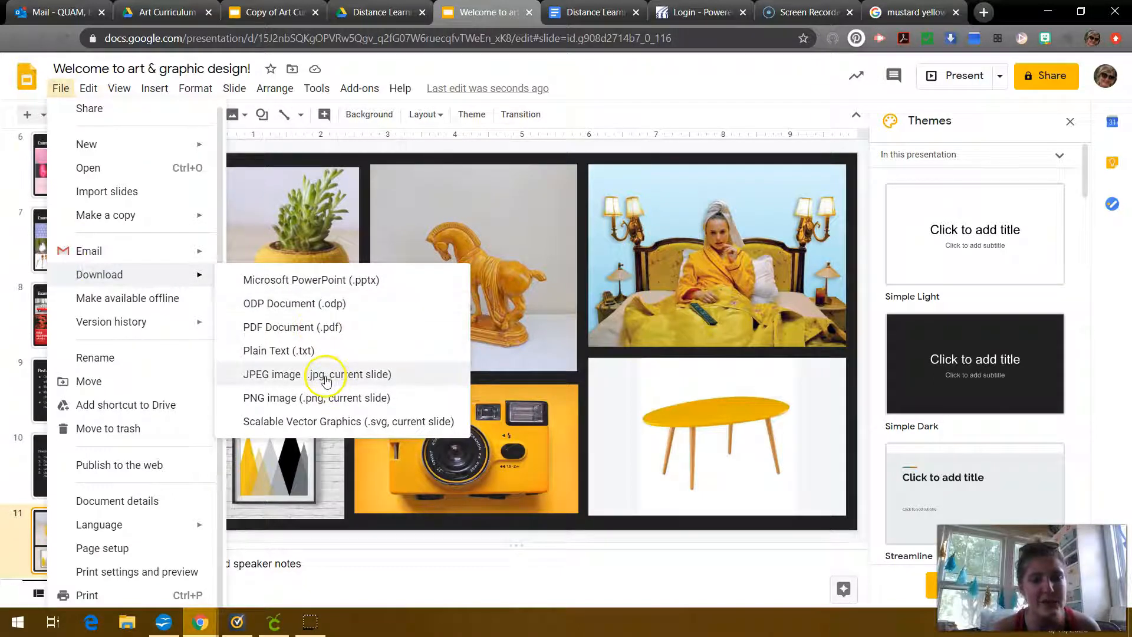
left_click(325, 374)
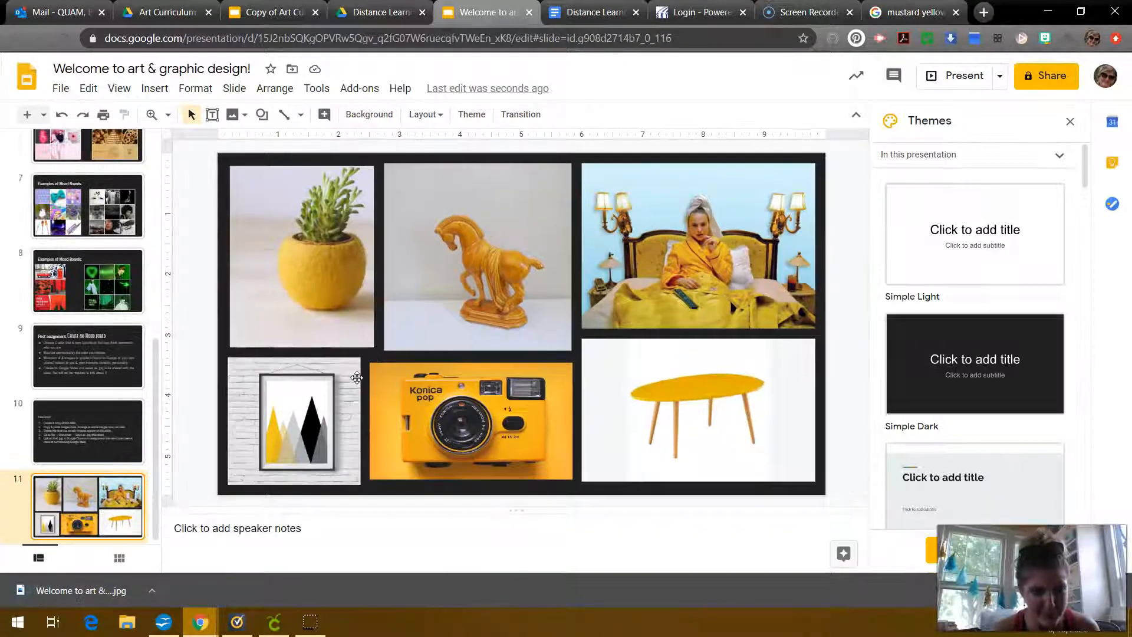
left_click(82, 589)
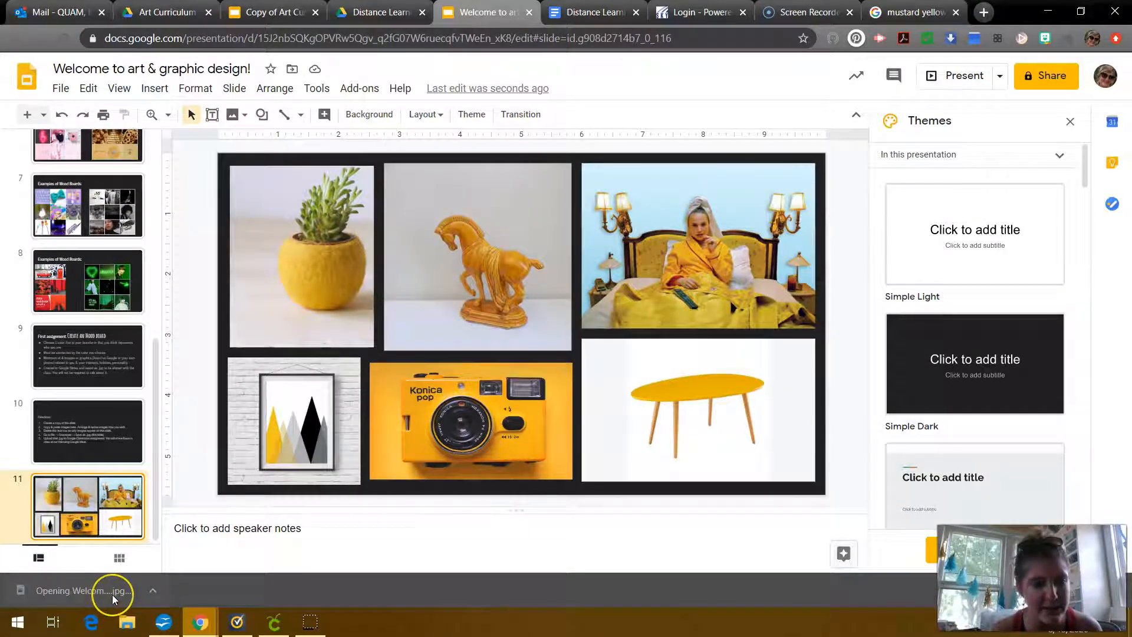
left_click(82, 591)
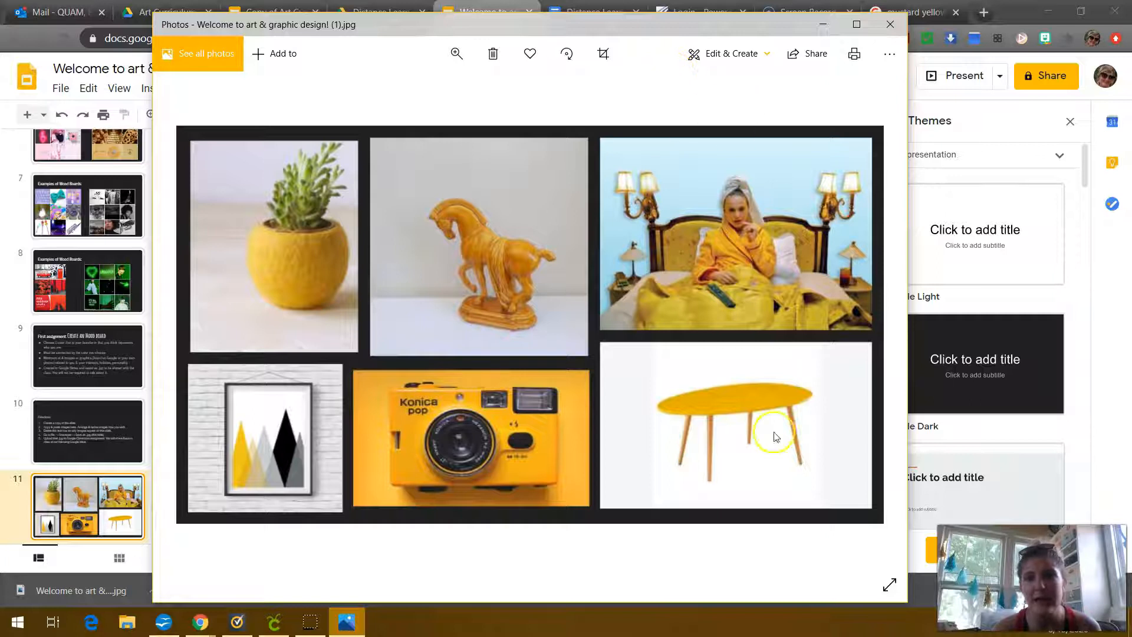
mouse_move(717, 419)
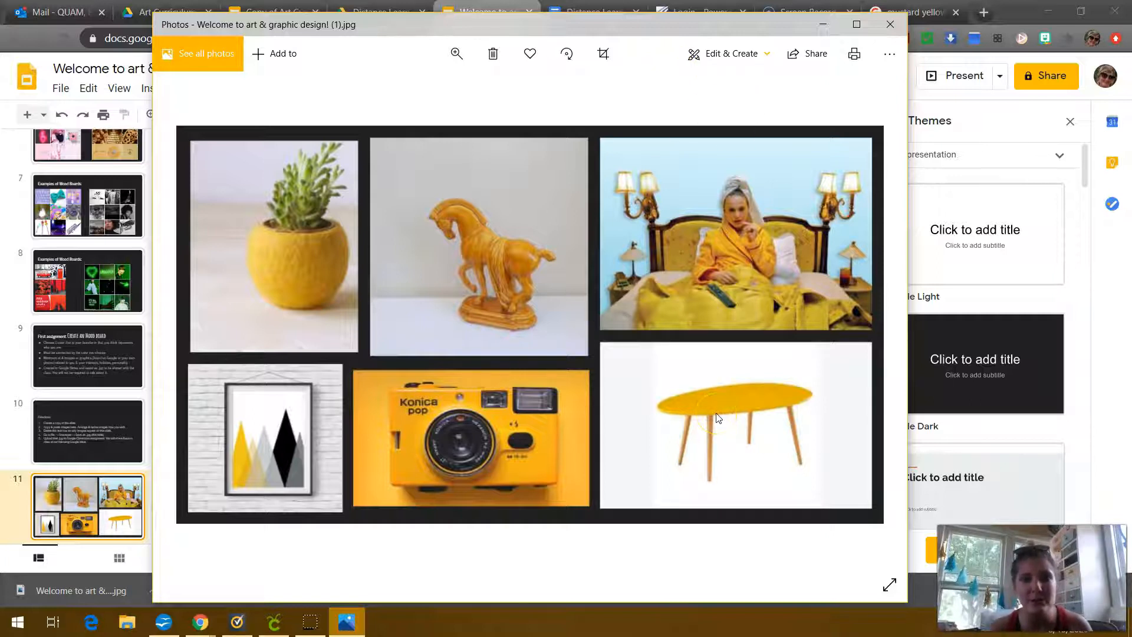